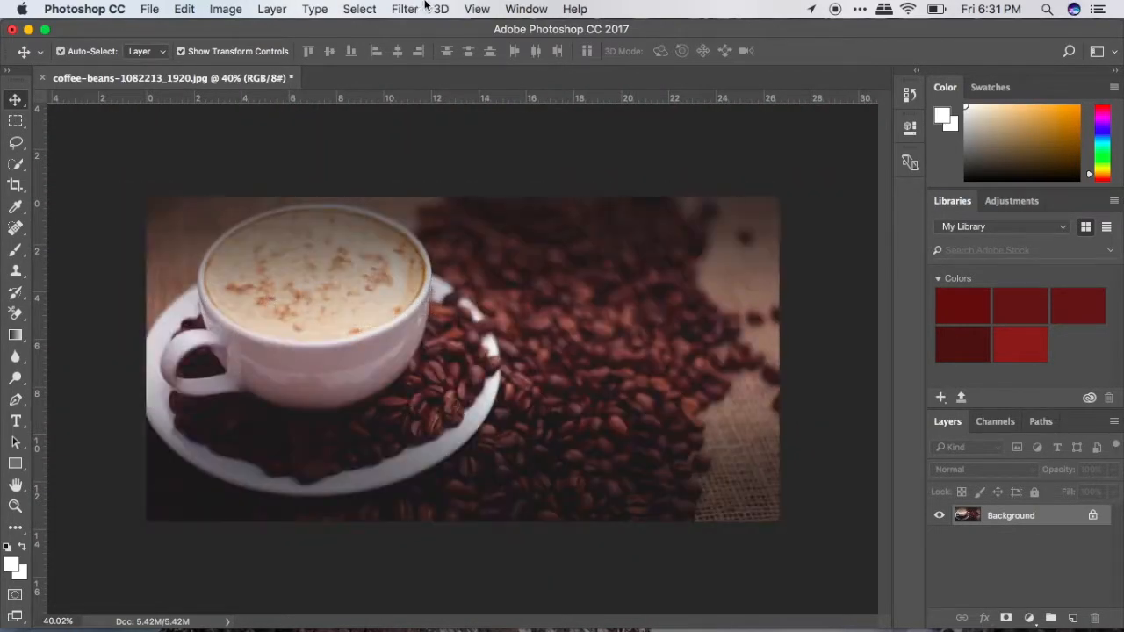
# - Show the grid overlay across the coffee-beans photo via View > Show > Grid
pyautogui.click(477, 9)
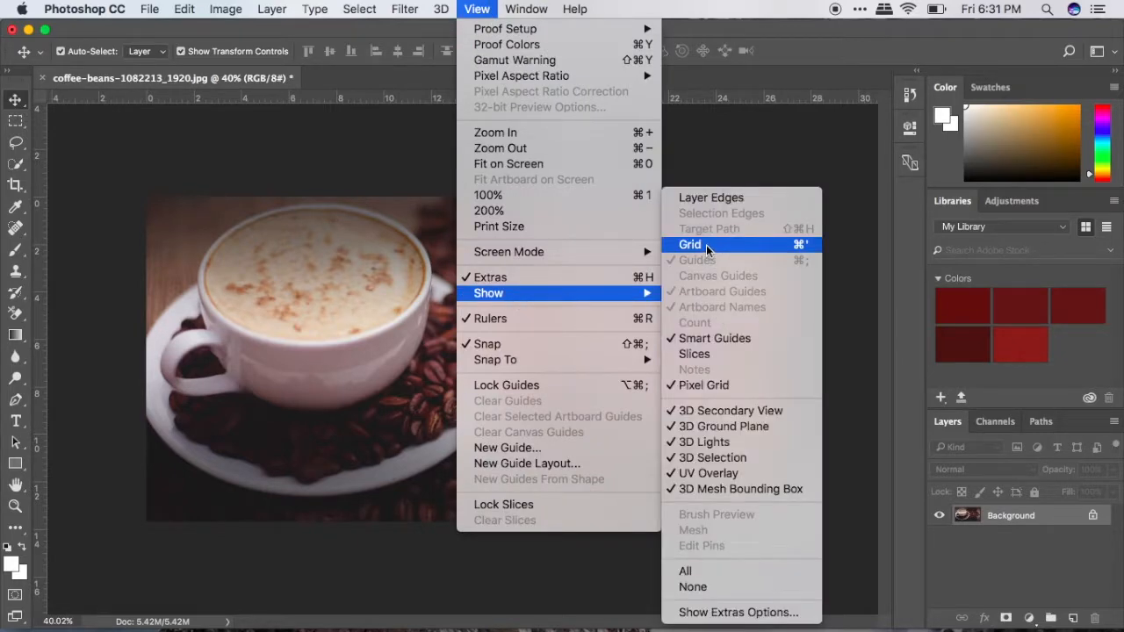
pyautogui.click(690, 244)
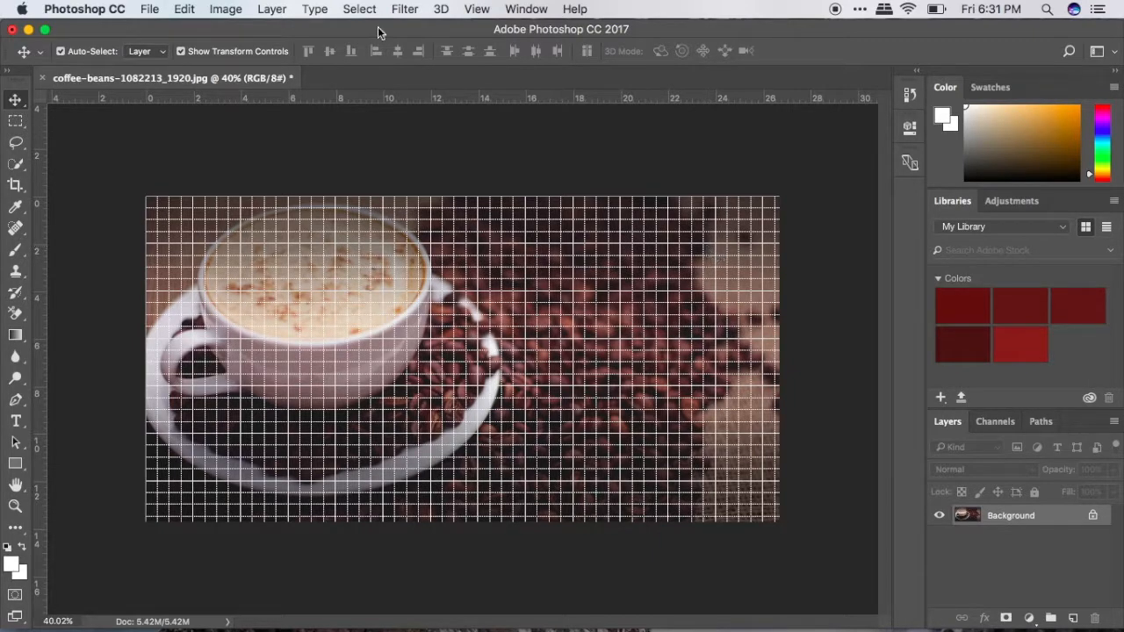
pyautogui.moveTo(113, 7)
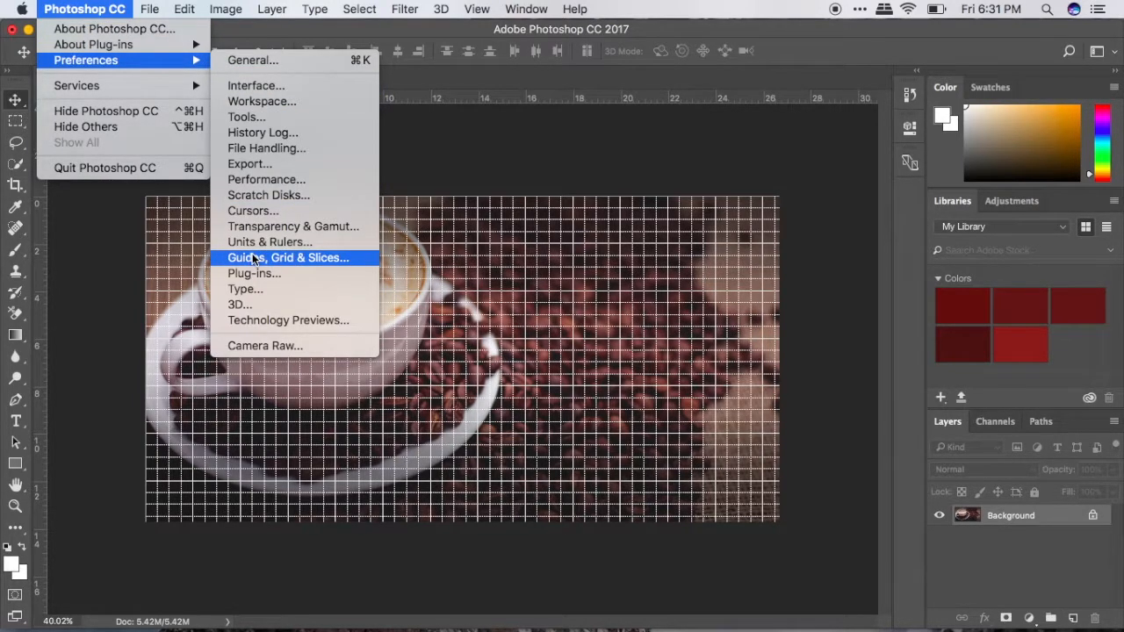
# - In Guides, Grid & Slices preferences, give the grid a custom pale orange colour
pyautogui.click(288, 257)
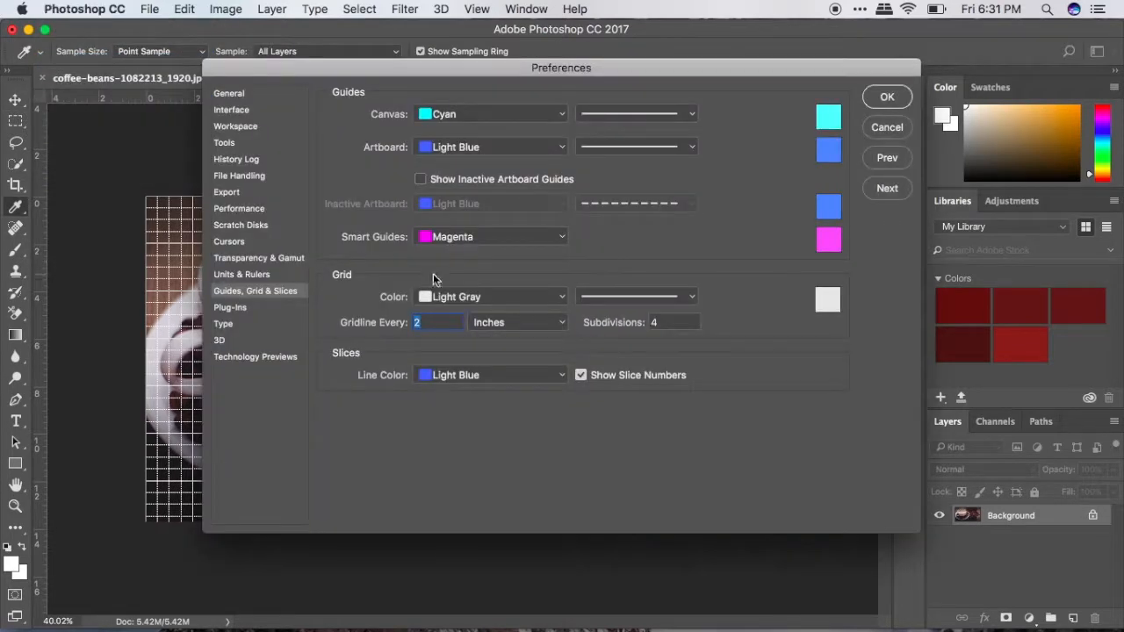
pyautogui.click(490, 147)
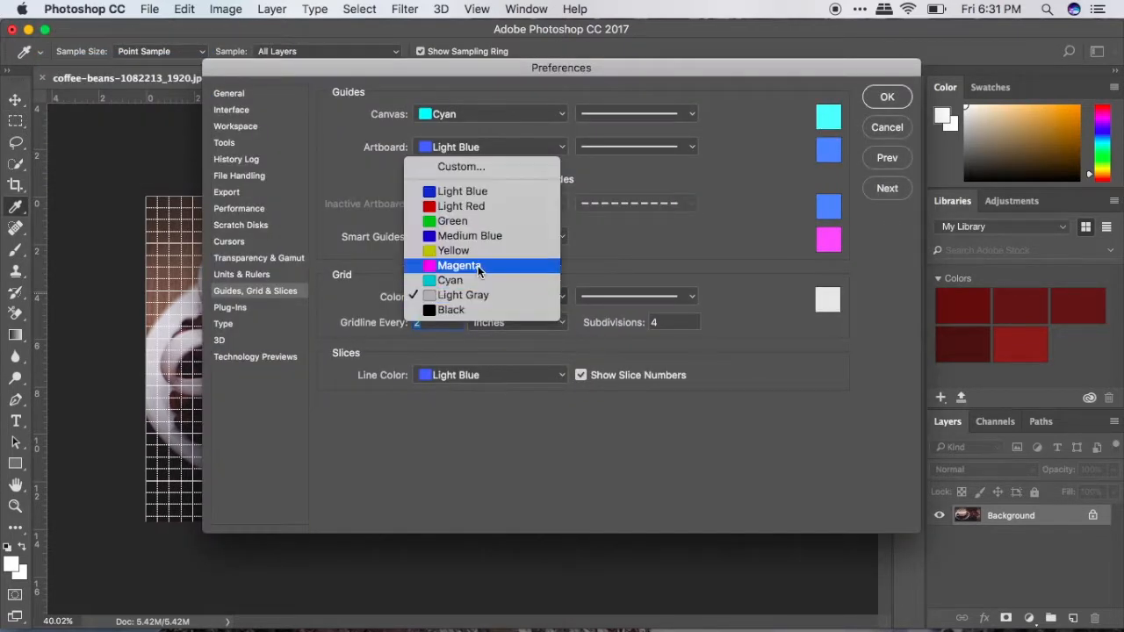
pyautogui.click(453, 249)
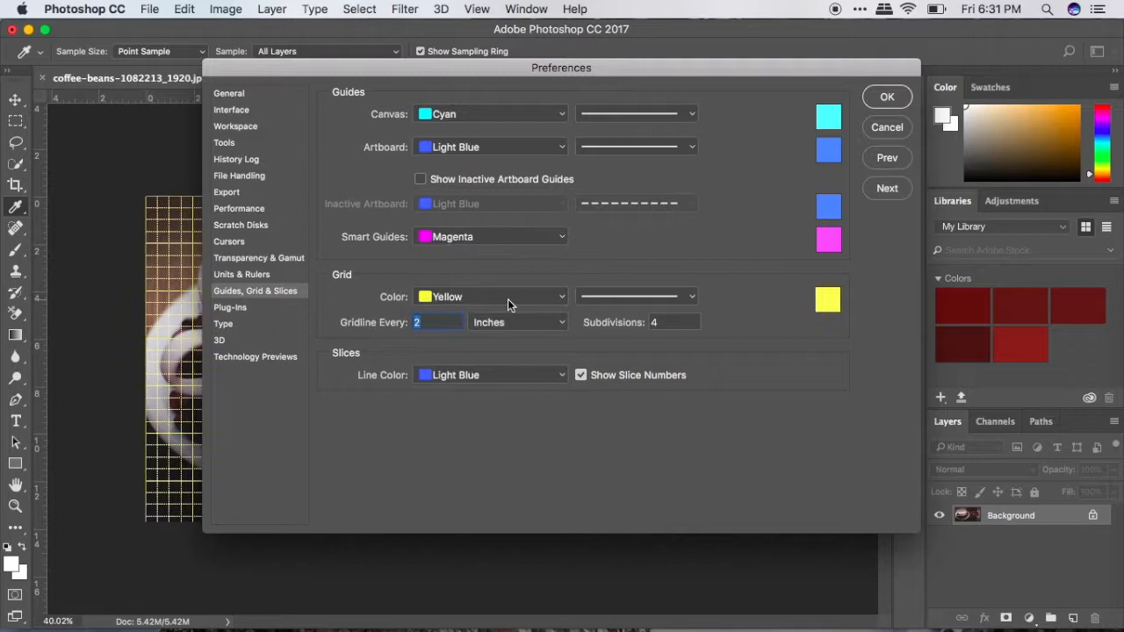
pyautogui.click(826, 299)
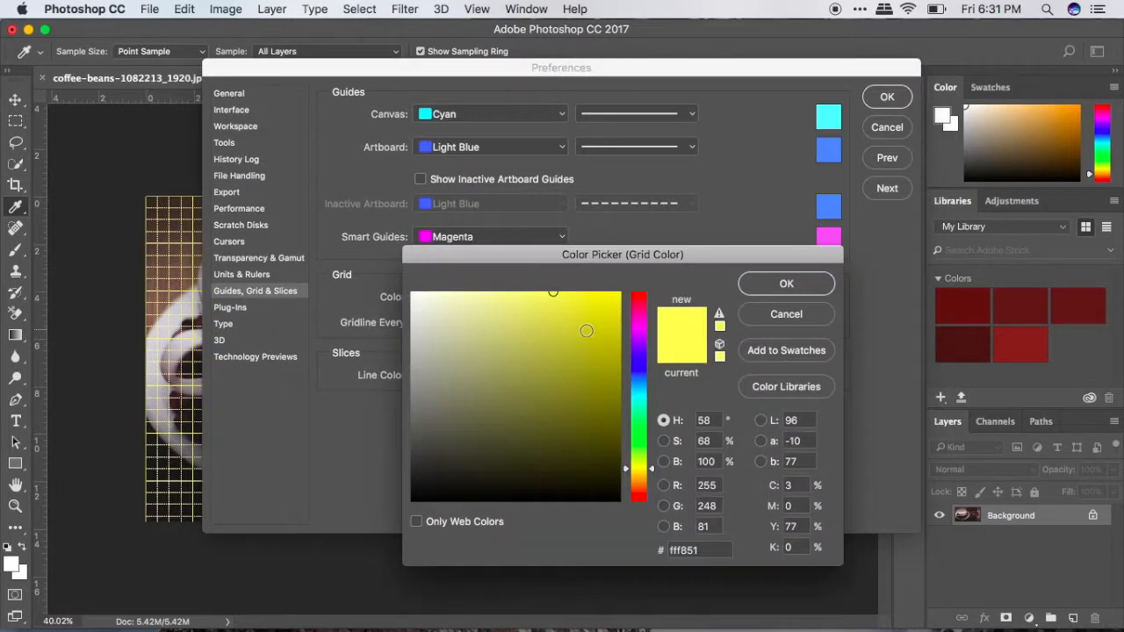
pyautogui.click(483, 309)
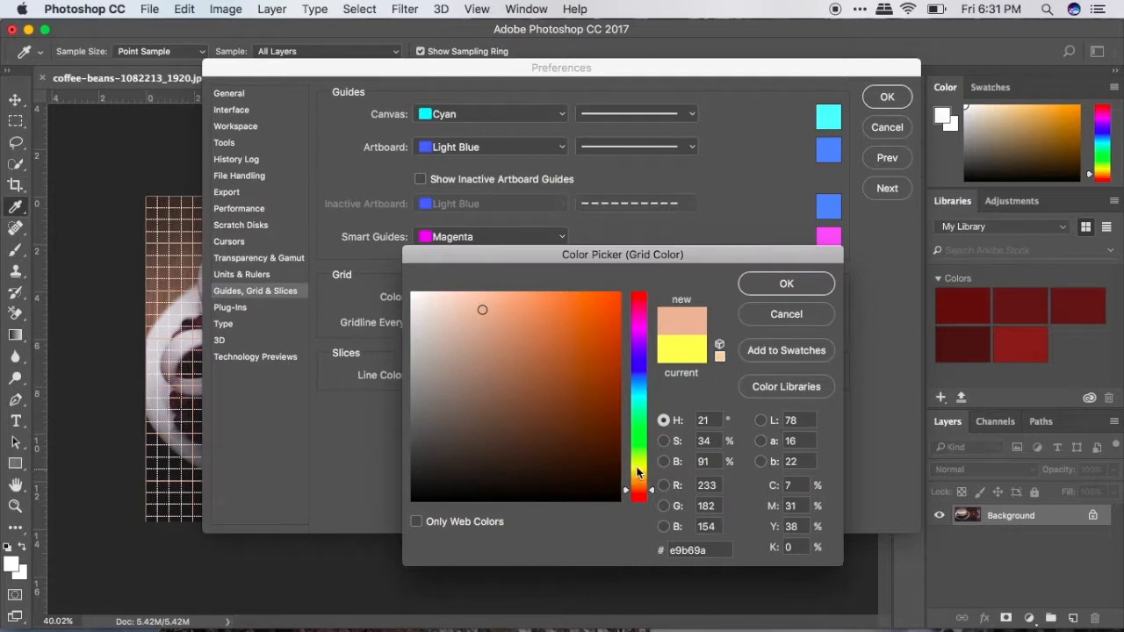
pyautogui.click(499, 330)
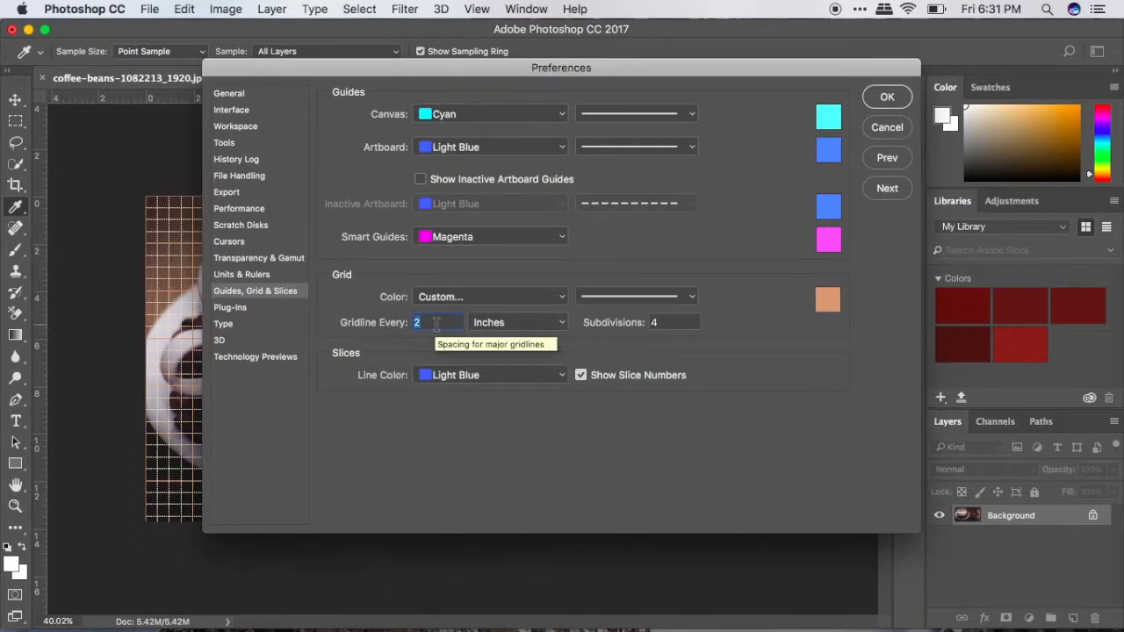
# - Set a major gridline every 1 inch, keeping four subdivisions
pyautogui.write('1')
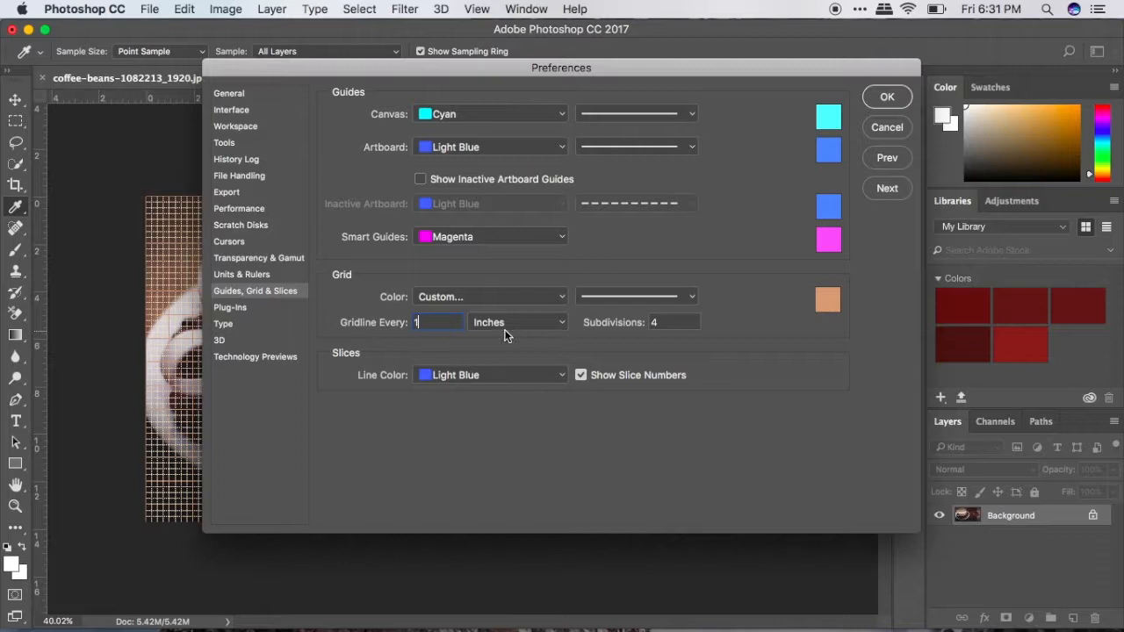
pyautogui.click(518, 323)
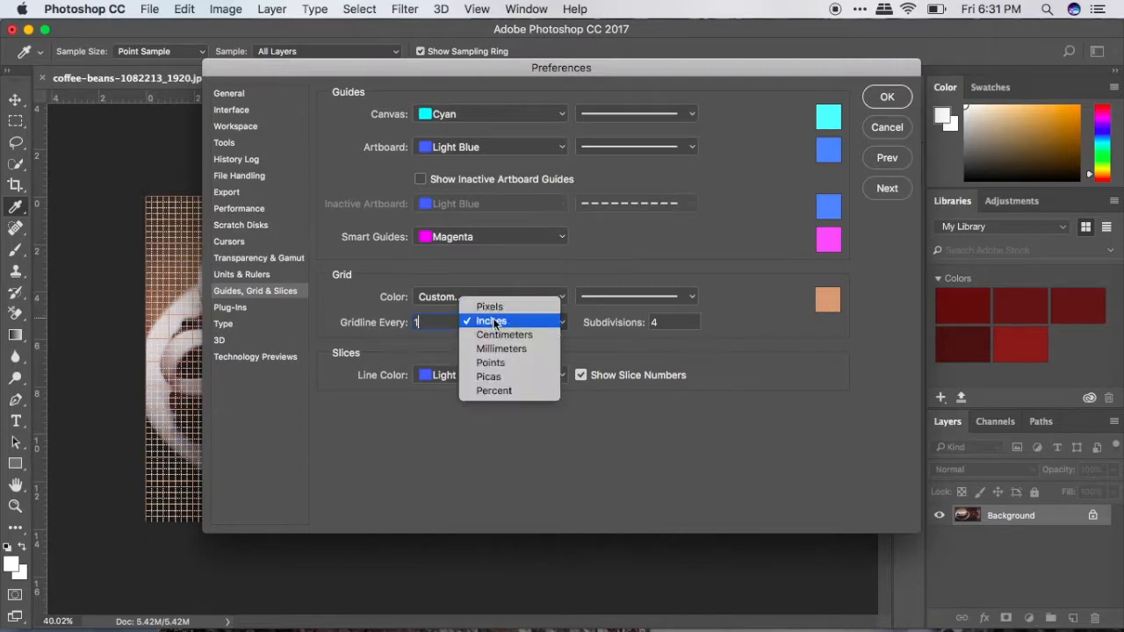
pyautogui.moveTo(504, 333)
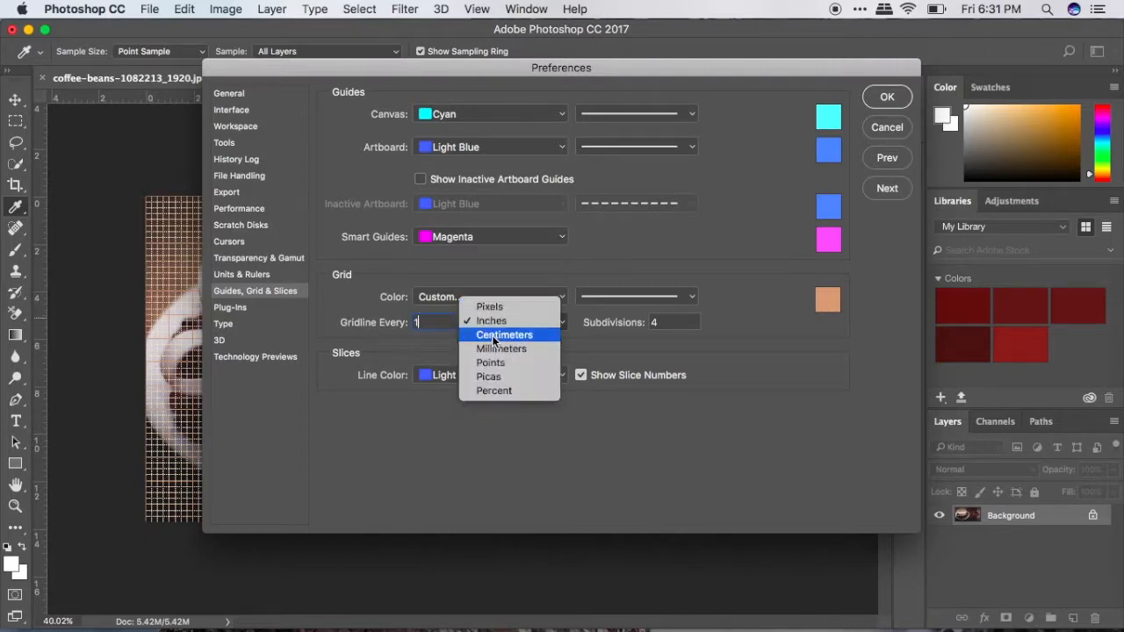
pyautogui.moveTo(688, 281)
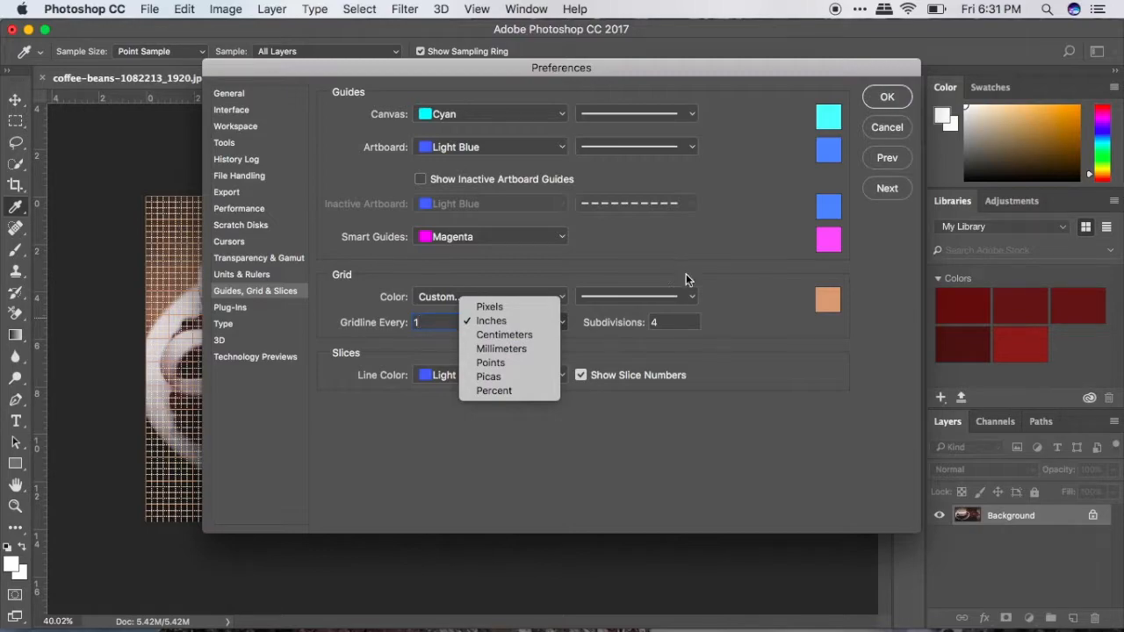
pyautogui.click(885, 97)
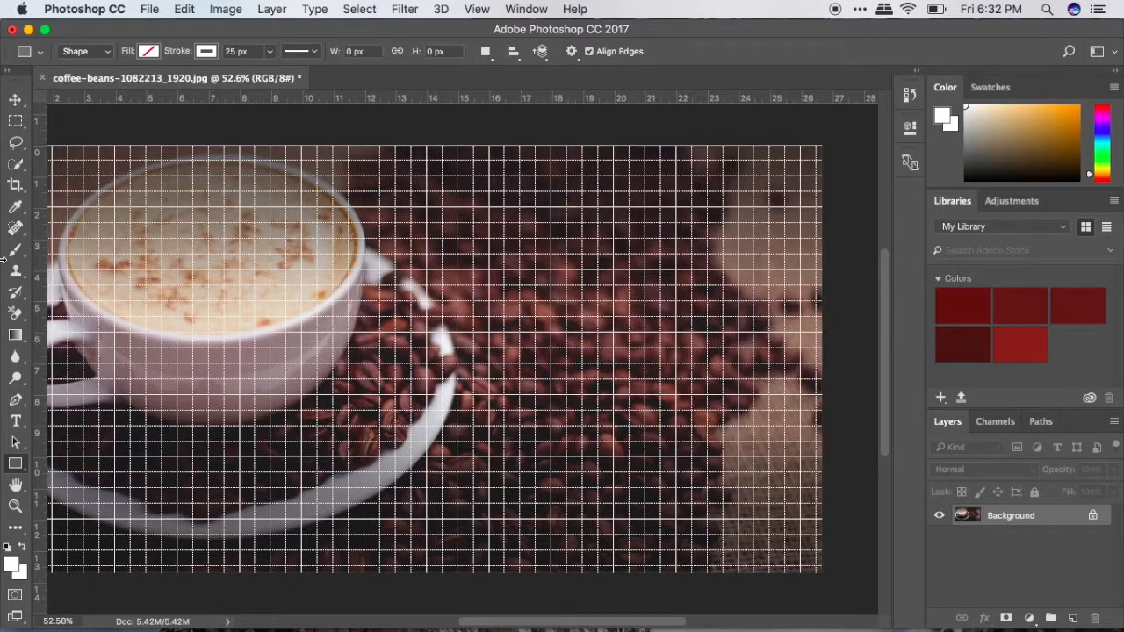
# - Crop the coffee photo slightly with the Crop tool and commit it
pyautogui.click(14, 185)
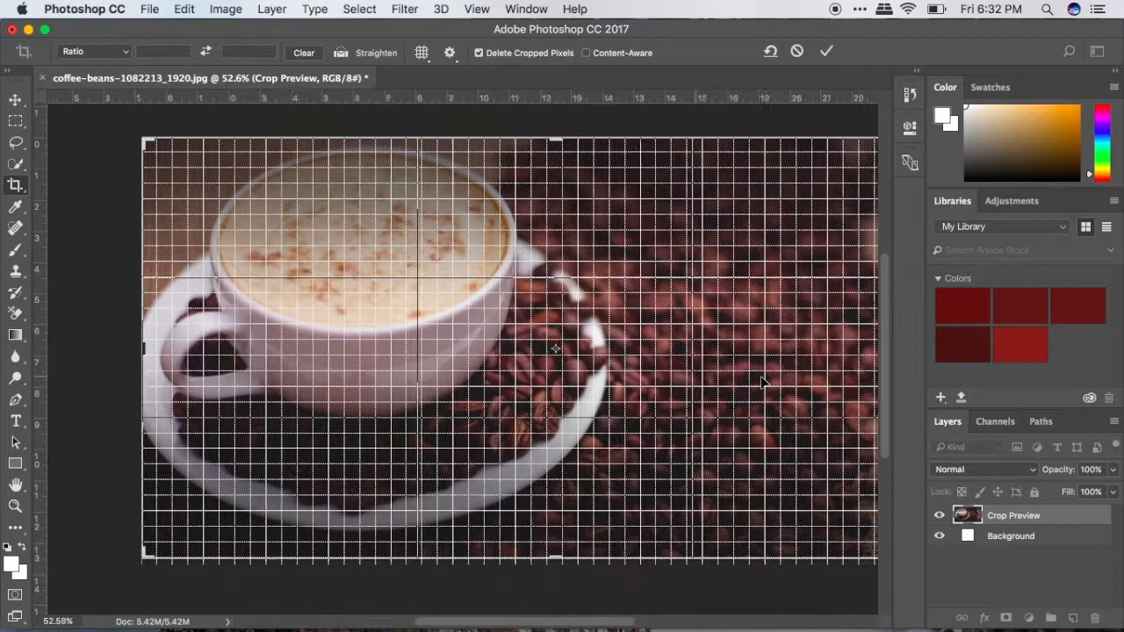
pyautogui.click(825, 49)
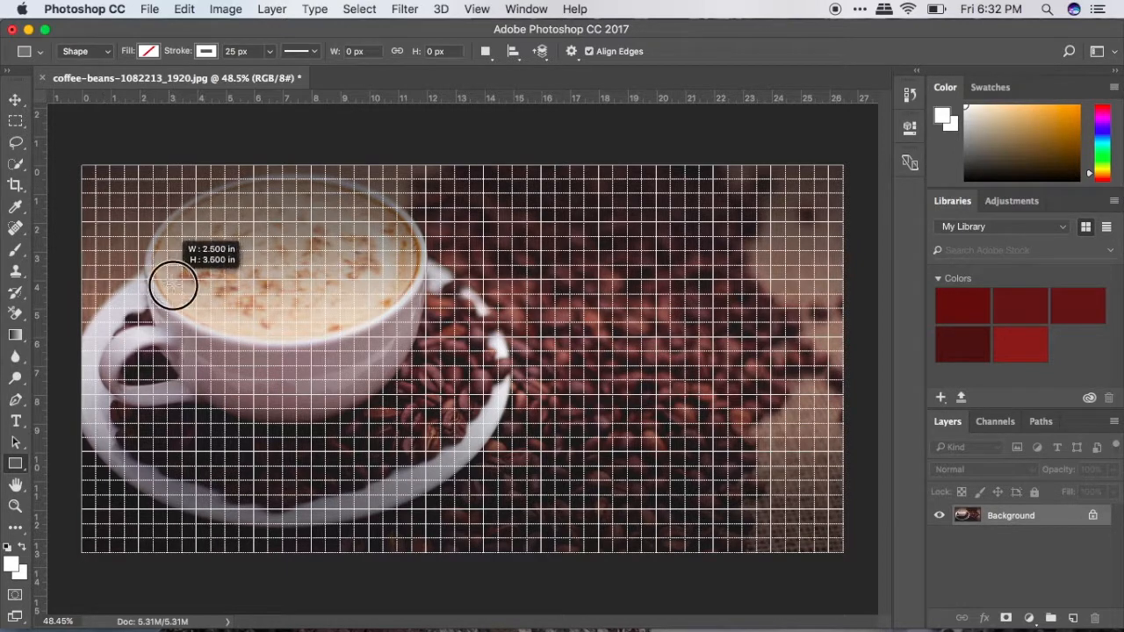
# - Draw a white-stroked, unfilled rectangle inset just inside the photo's edges as a border
pyautogui.moveTo(172, 285); pyautogui.dragTo(822, 533)
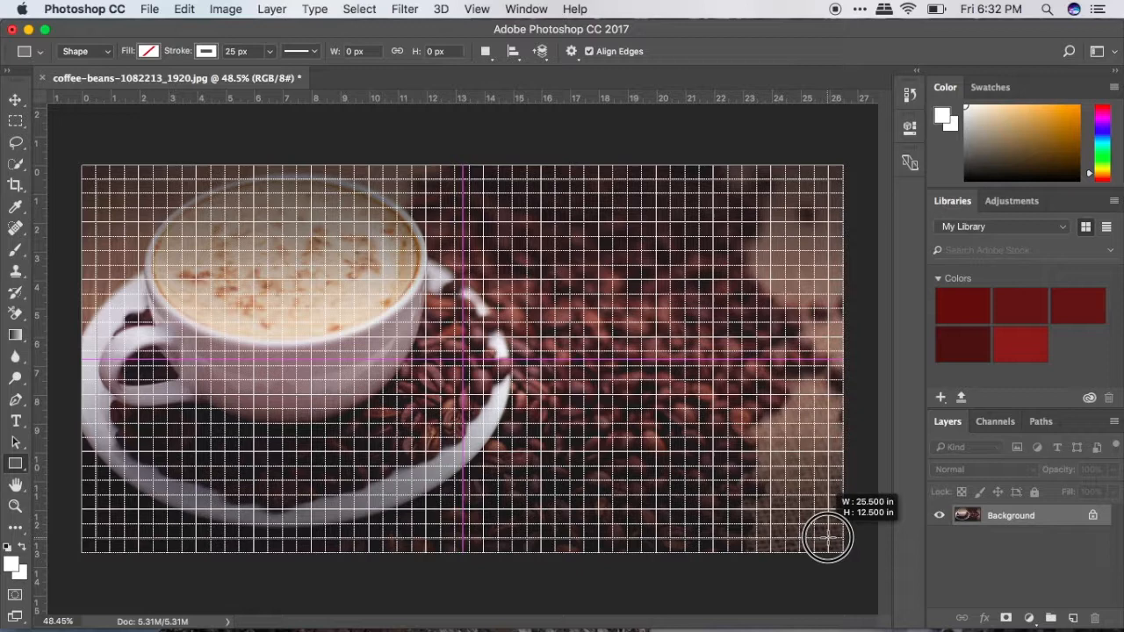
pyautogui.moveTo(106, 176); pyautogui.dragTo(825, 541)
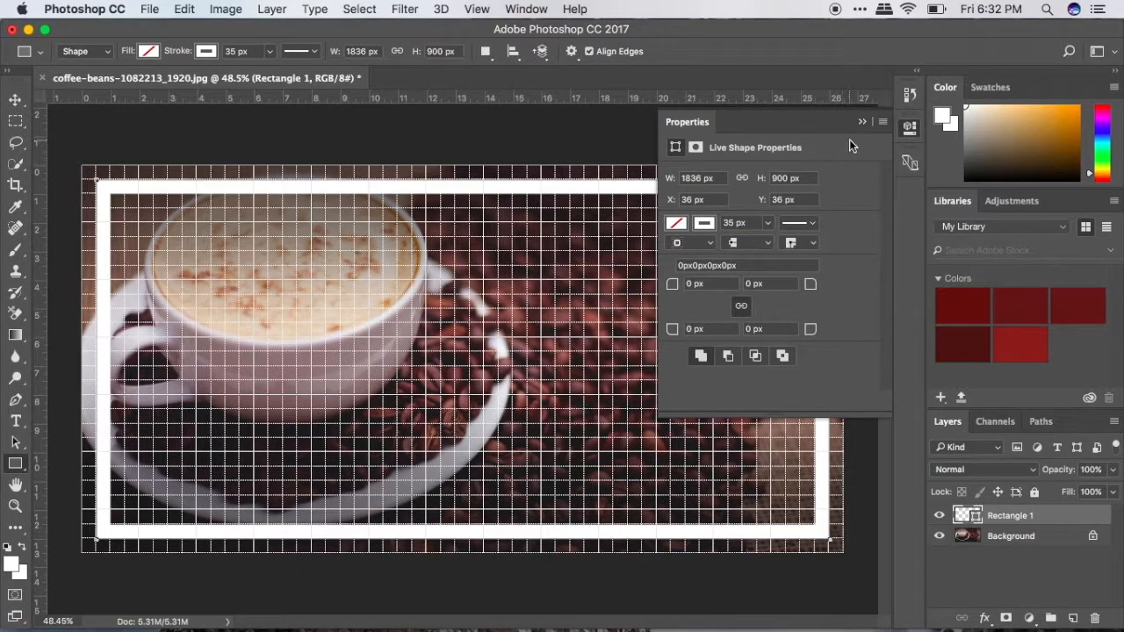
pyautogui.click(882, 121)
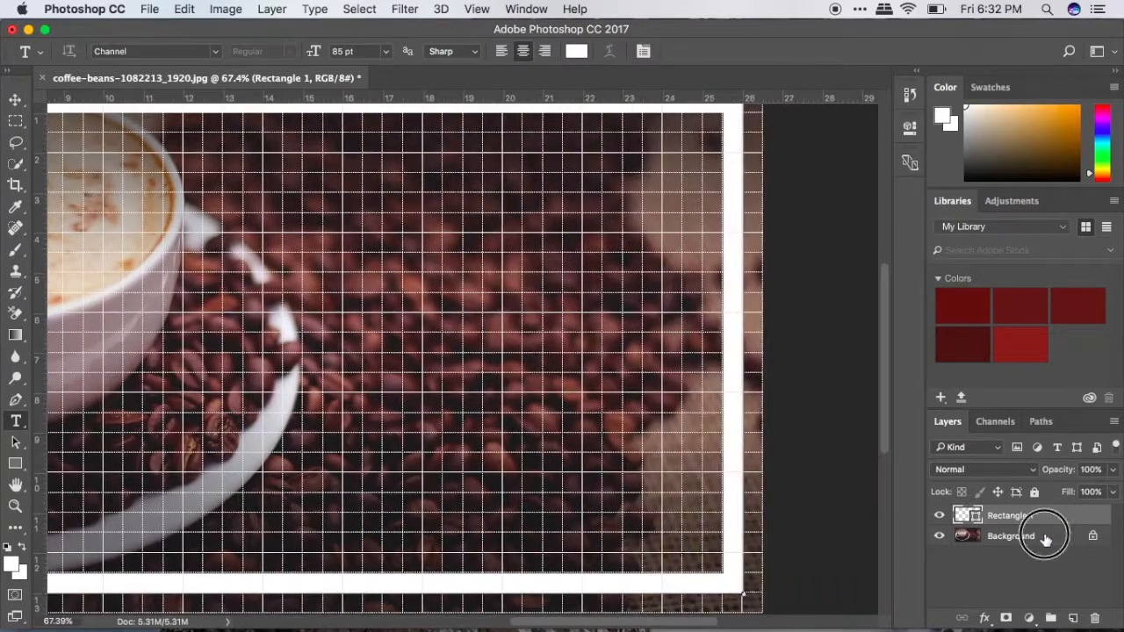
# - Draw a wide title text box across the upper middle of the photo
pyautogui.click(1009, 535)
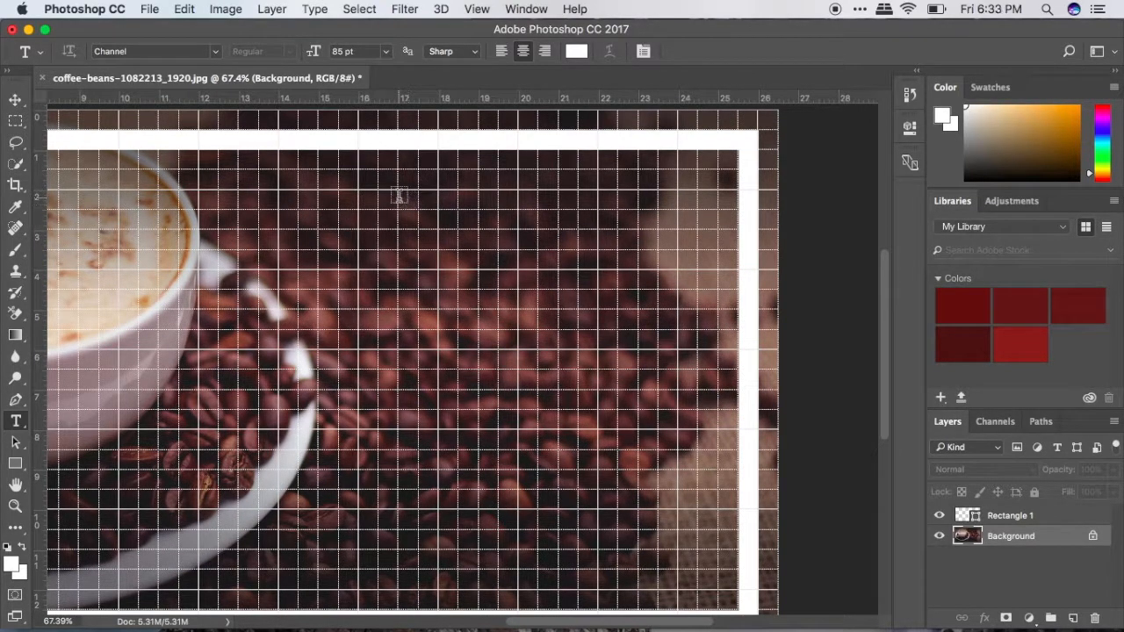
pyautogui.moveTo(400, 192); pyautogui.dragTo(453, 246)
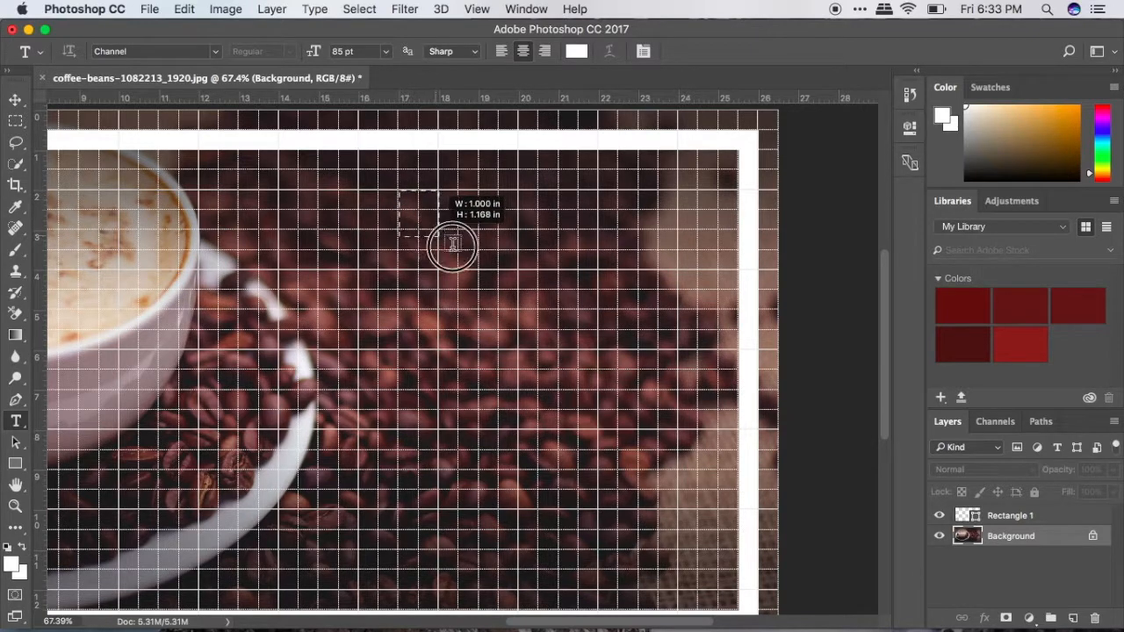
pyautogui.moveTo(453, 246); pyautogui.dragTo(681, 284)
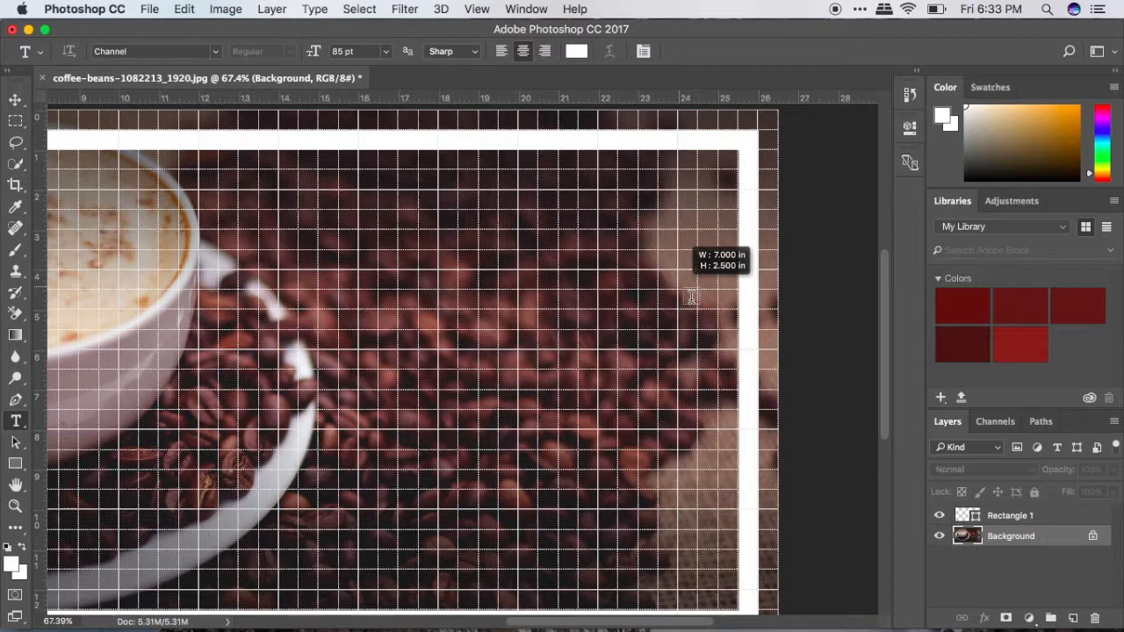
pyautogui.moveTo(397, 189); pyautogui.dragTo(678, 290)
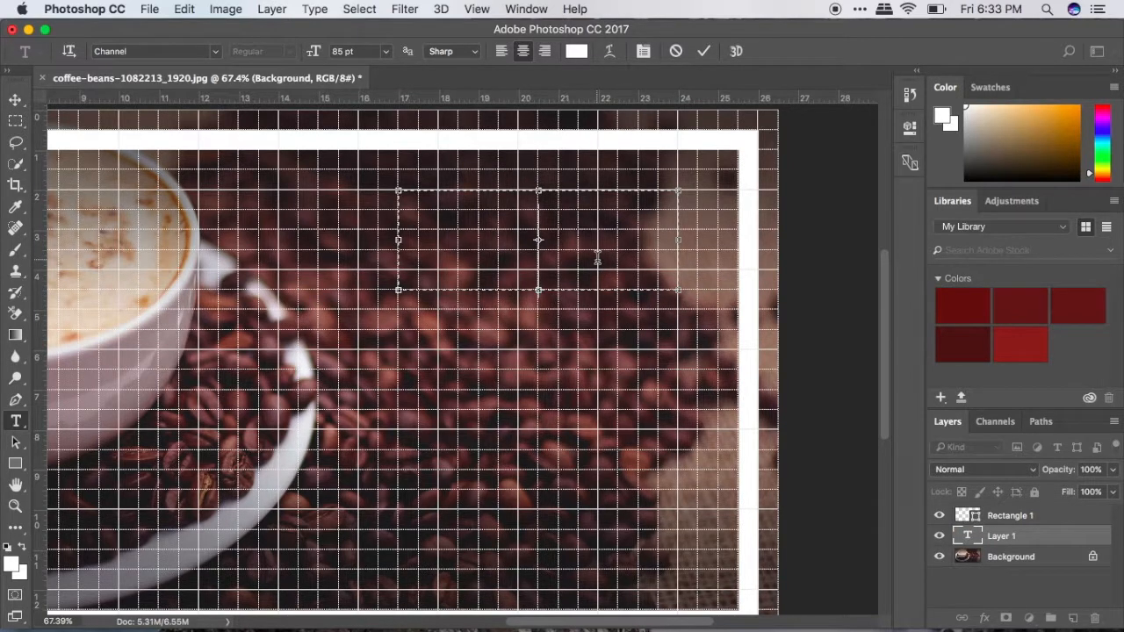
# - Enter the white script title 'coffee owl', widen its box to fit and commit it
pyautogui.write('coff')
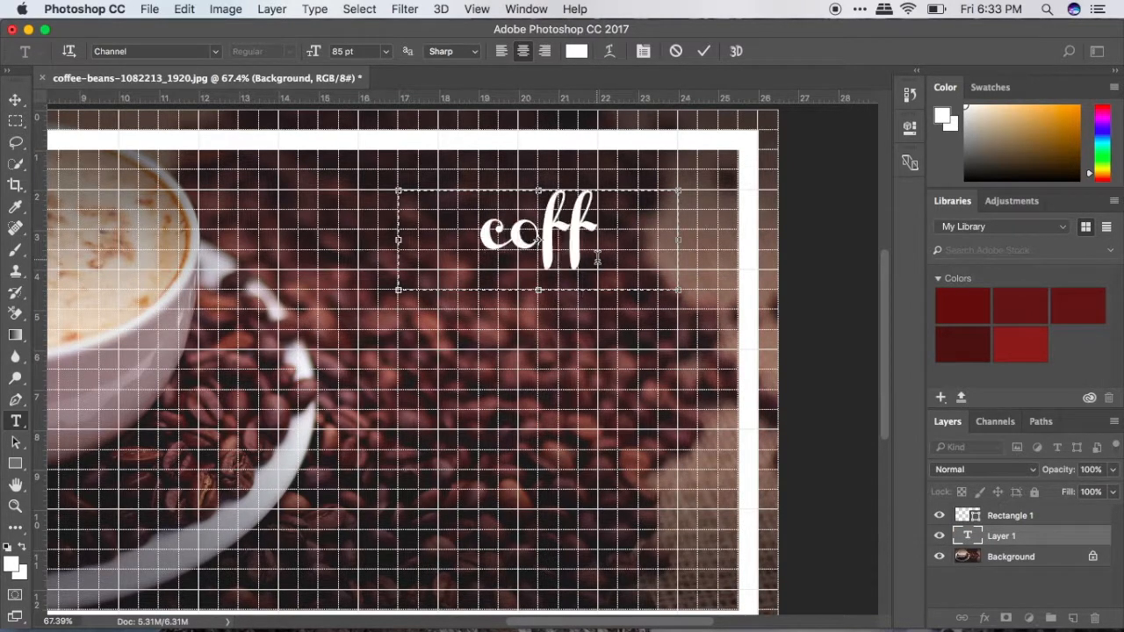
pyautogui.write('ee owl')
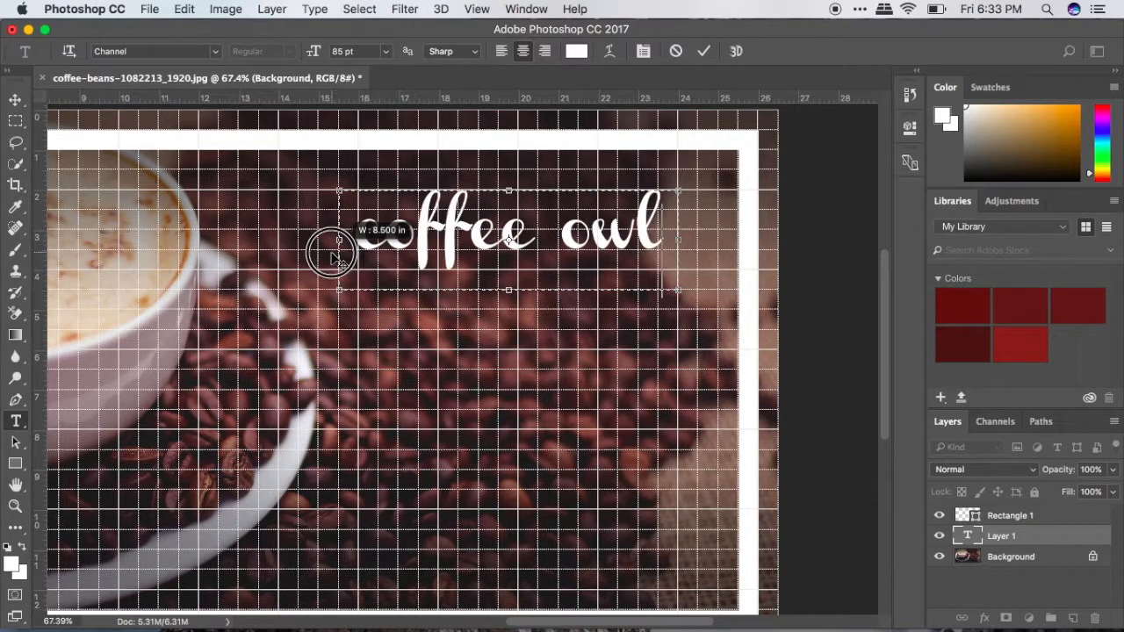
pyautogui.click(702, 51)
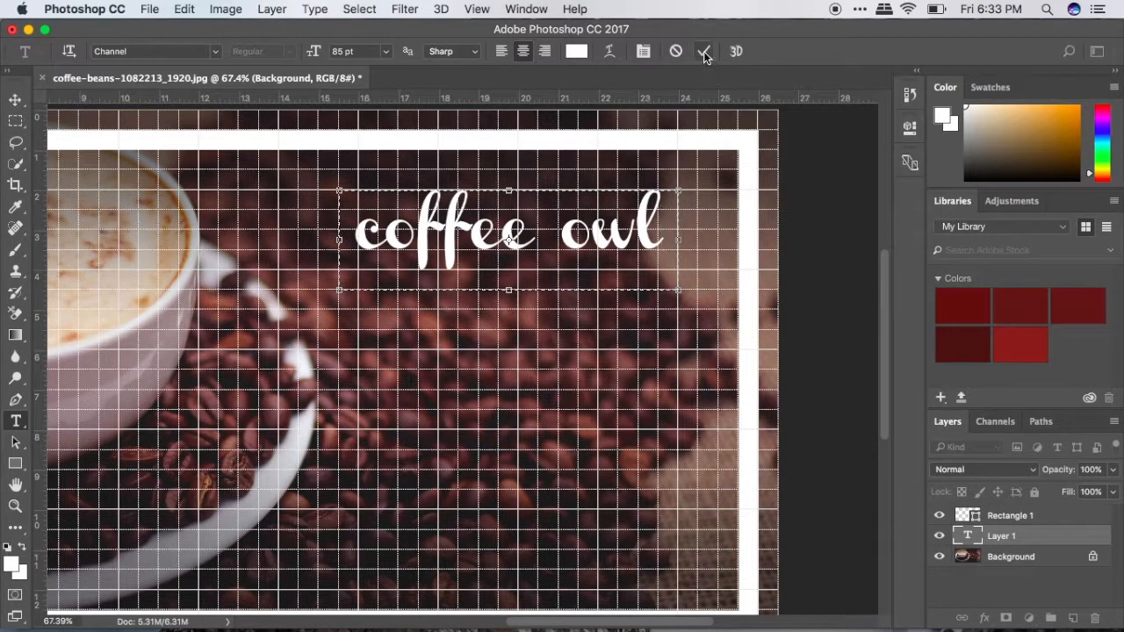
pyautogui.click(704, 51)
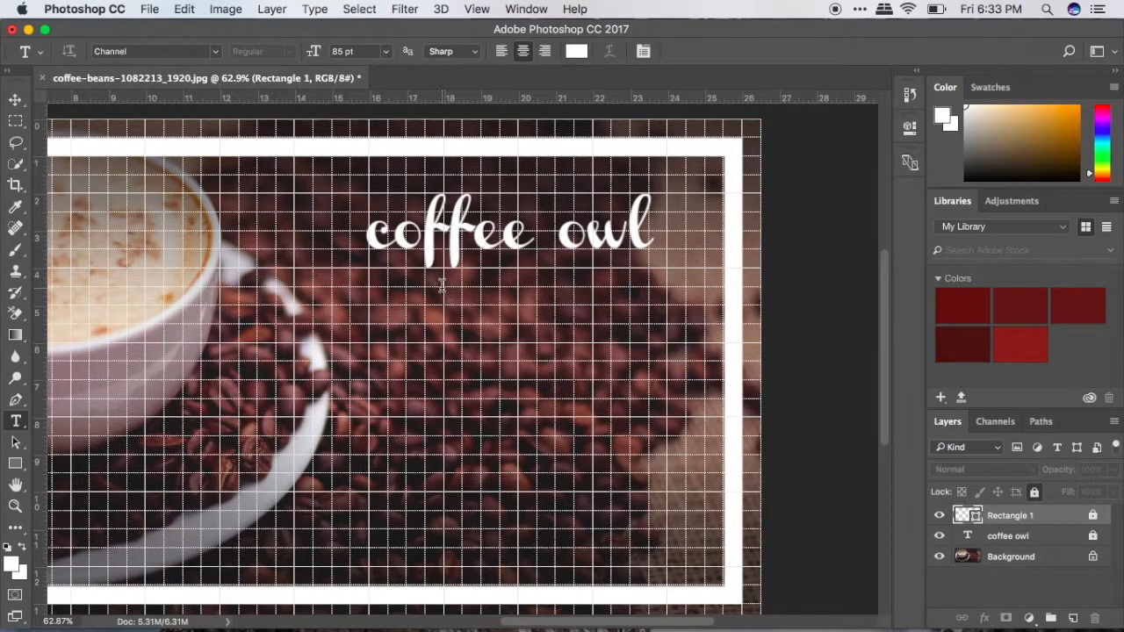
# - Draw a subtitle text box below the title and choose Avenir Light at 30 pt
pyautogui.moveTo(442, 284); pyautogui.dragTo(605, 337)
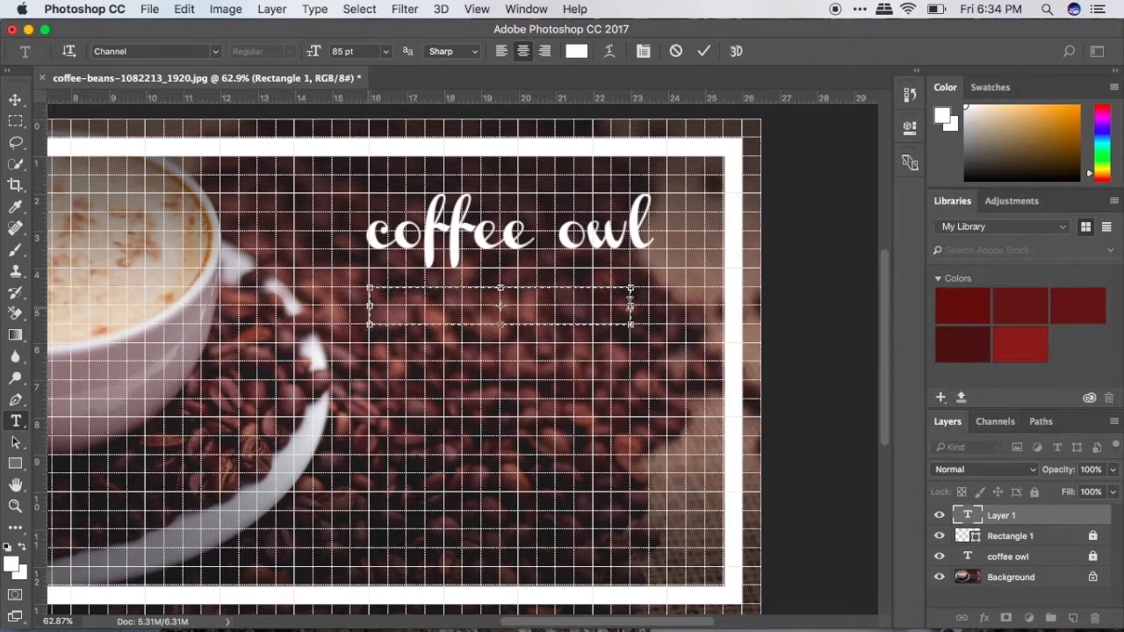
pyautogui.moveTo(630, 305); pyautogui.dragTo(649, 305)
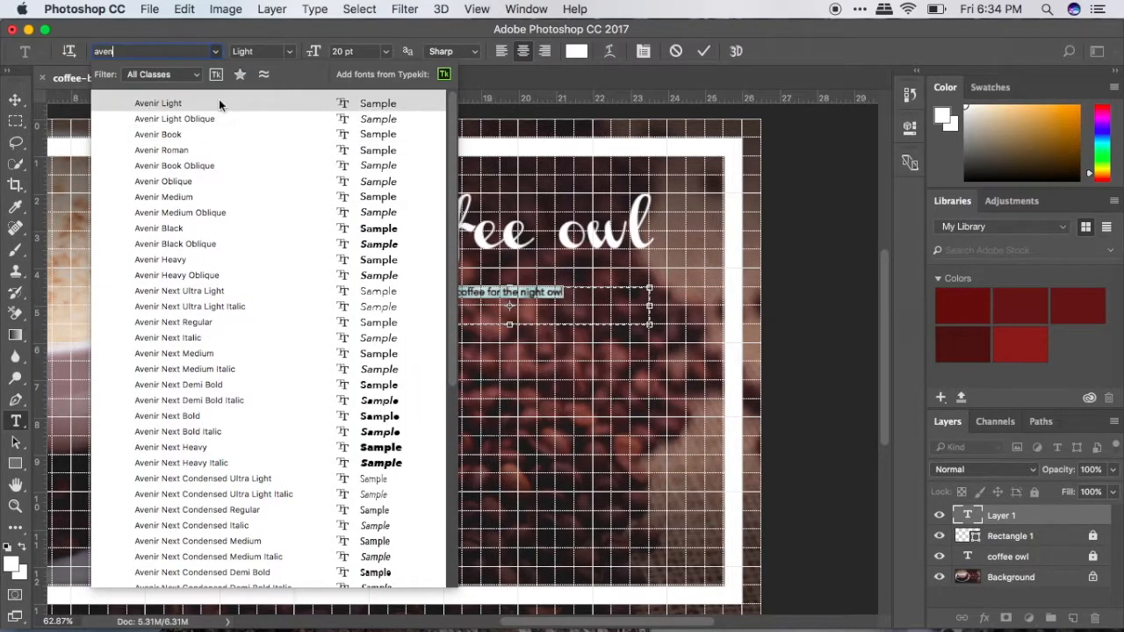
pyautogui.click(158, 102)
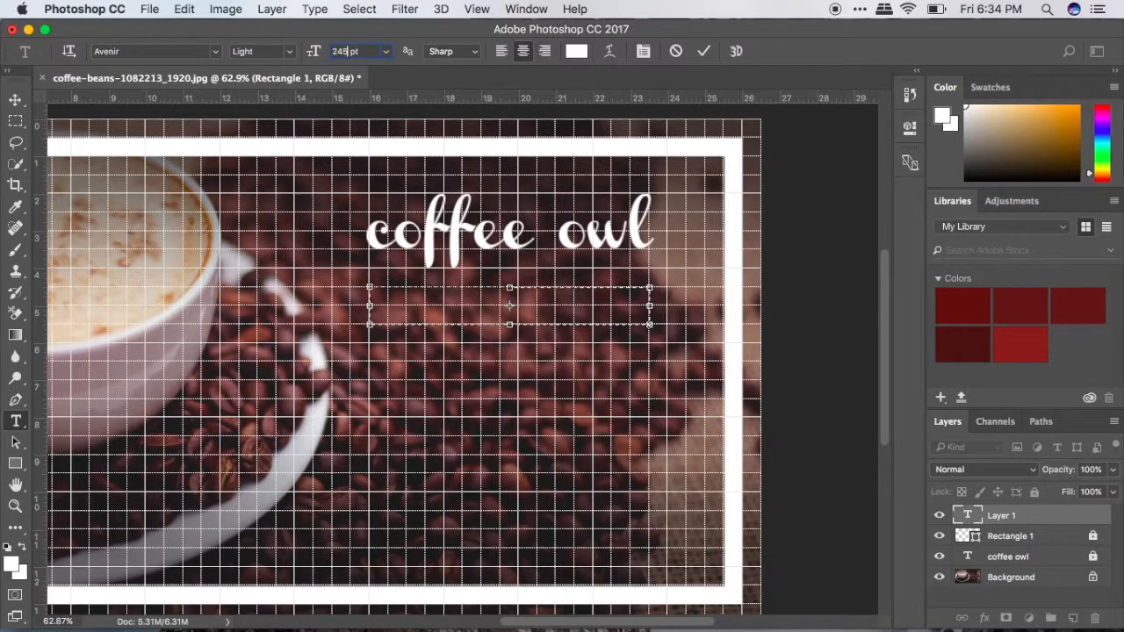
# - Enter the subtitle 'coffee for the night owl' centred below the title and commit it
pyautogui.write('coffee for the night owl')
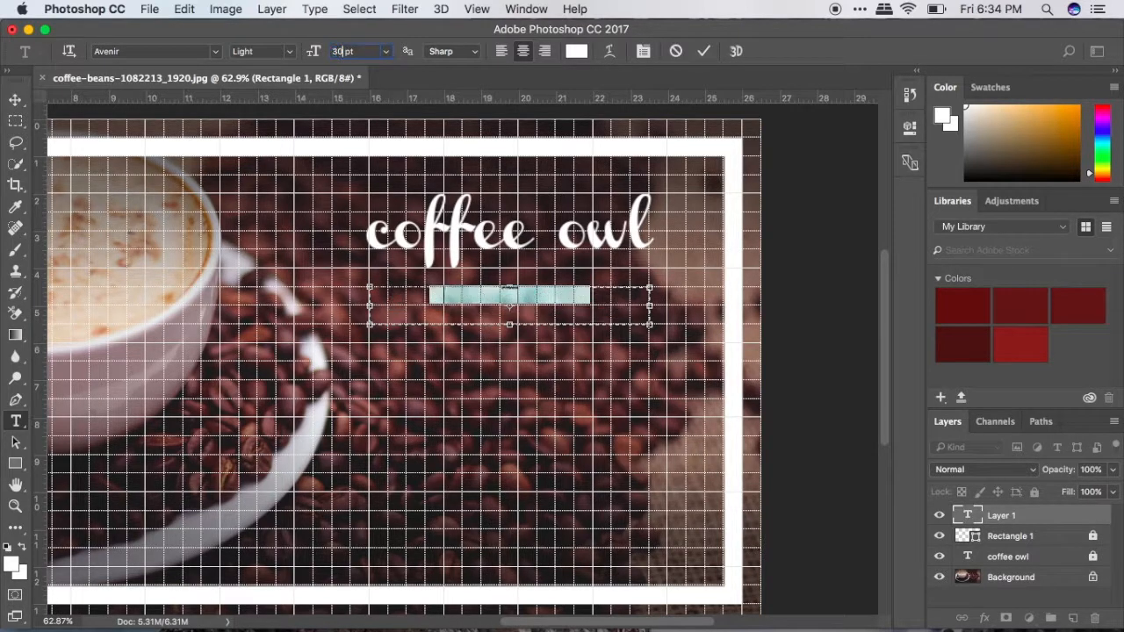
pyautogui.write('coffee for the night owl')
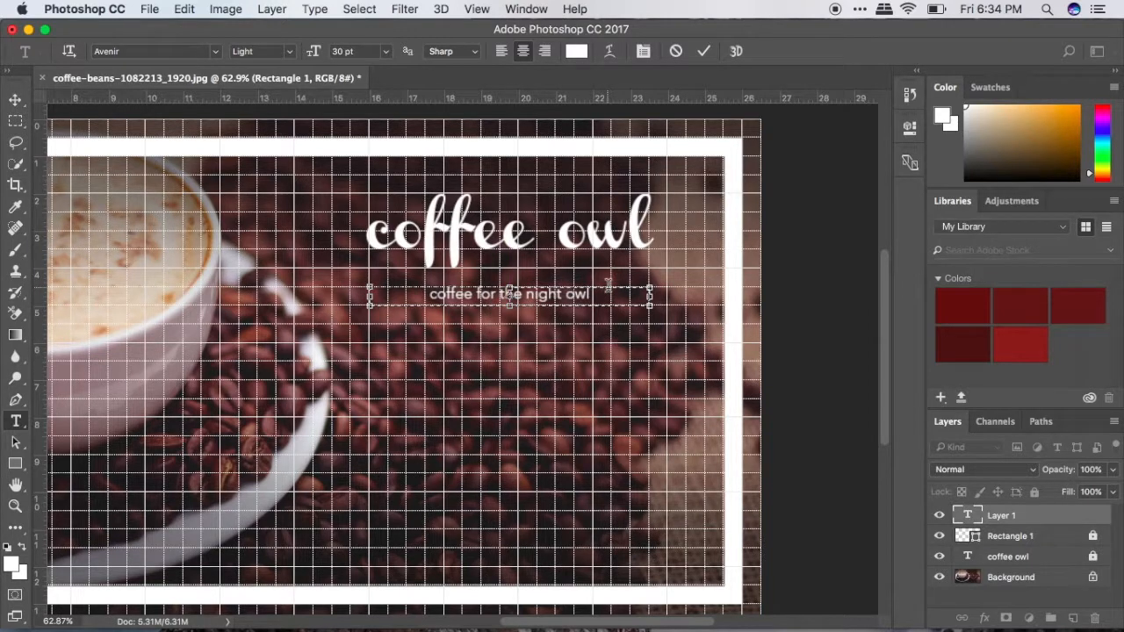
pyautogui.tripleClick(507, 293)
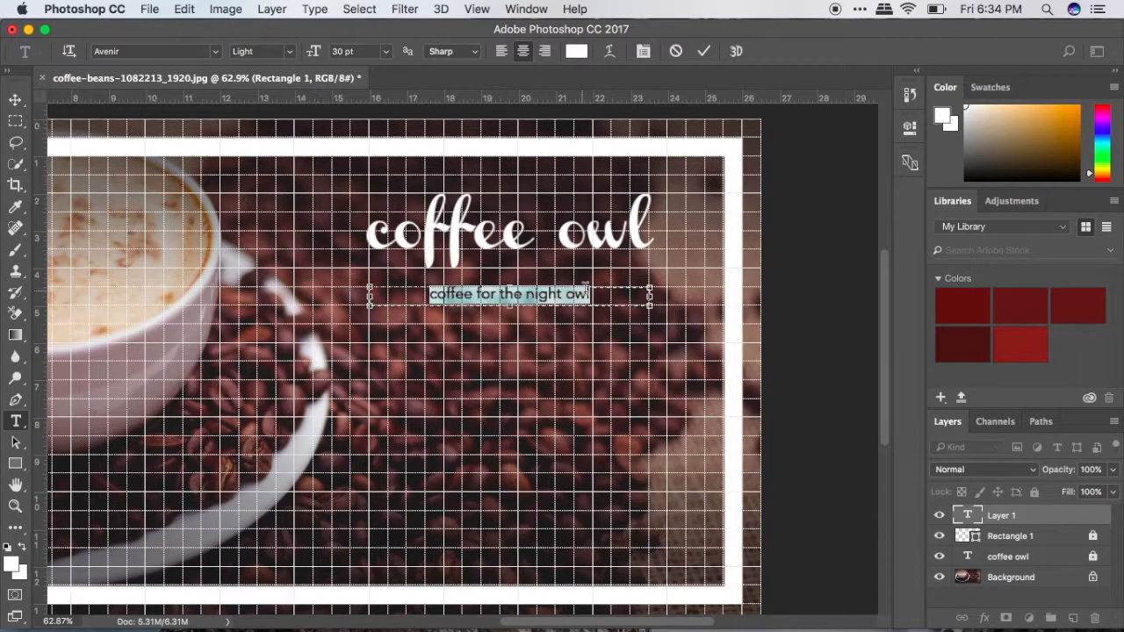
pyautogui.click(702, 49)
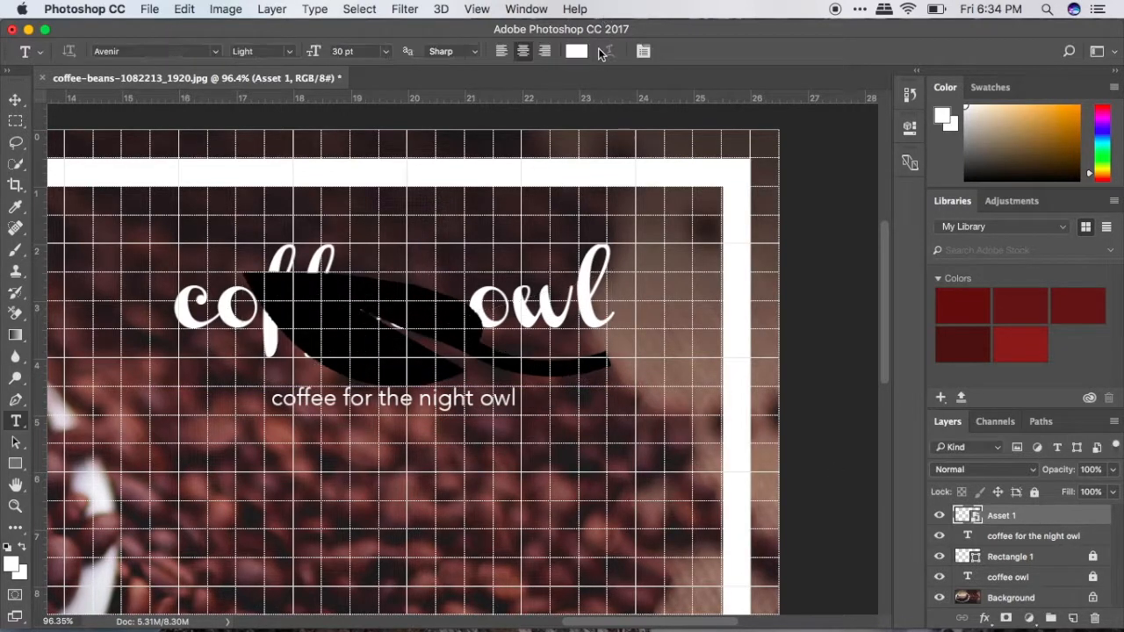
# - Rasterize the placed leaf into a white pixel layer and shrink it to sit beside 'owl'
pyautogui.rightClick(1001, 516)
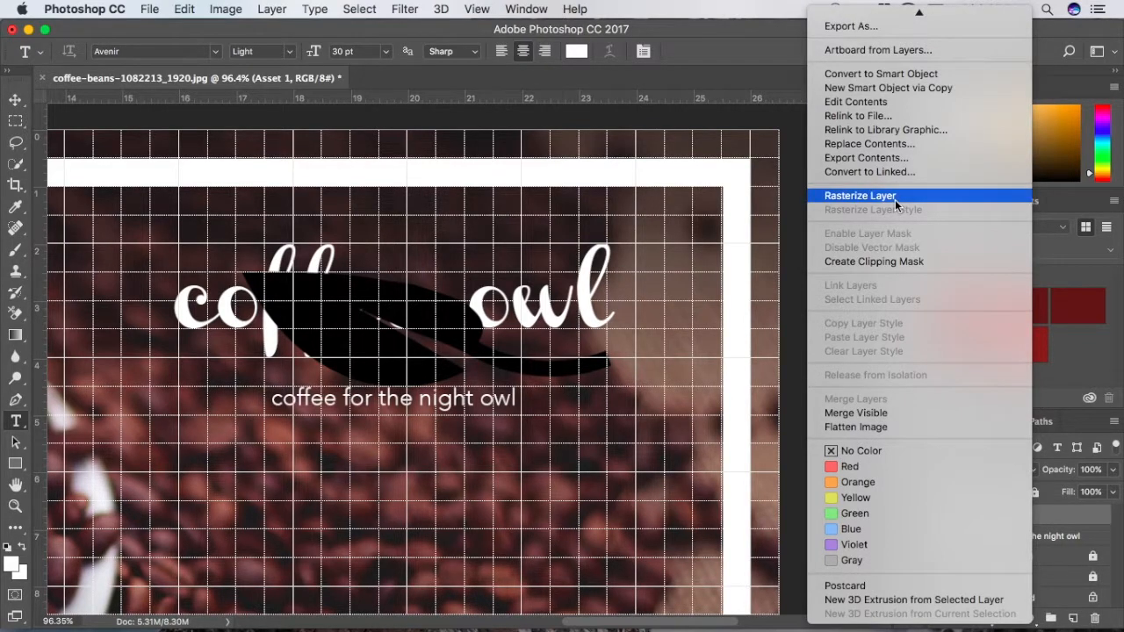
pyautogui.click(860, 195)
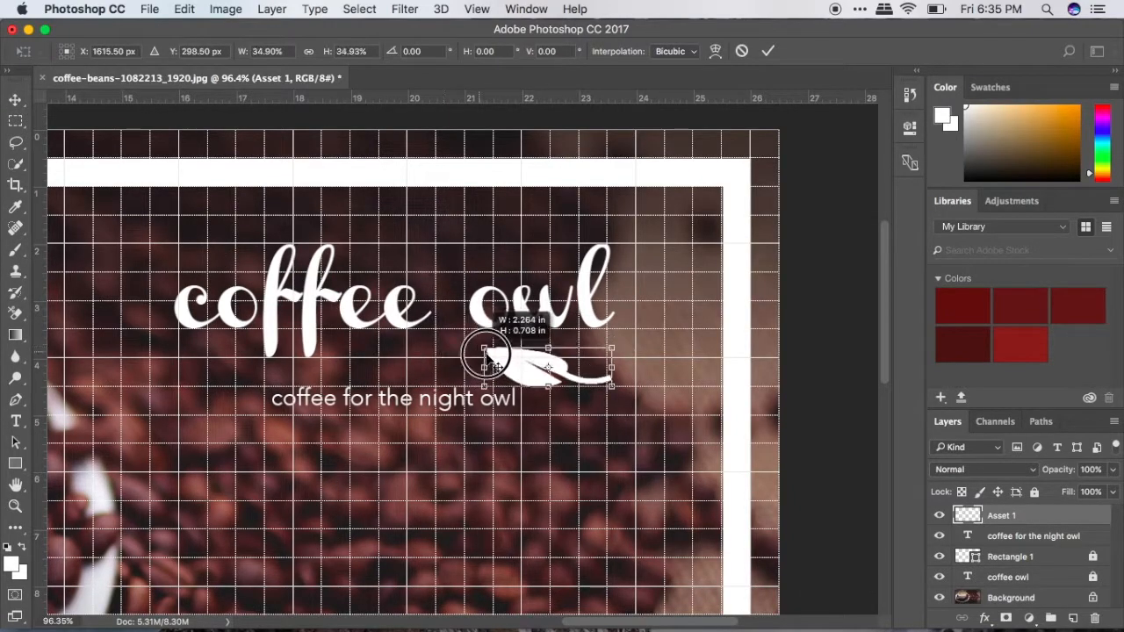
pyautogui.moveTo(485, 354); pyautogui.dragTo(507, 368)
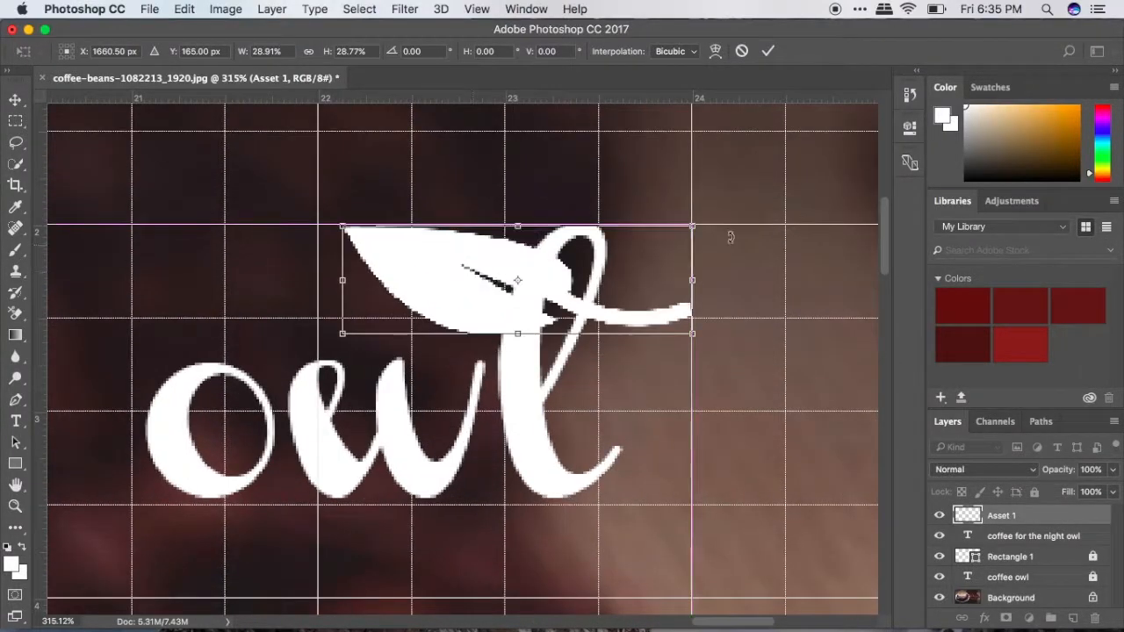
# - Rotate the leaf 90° clockwise, scale it down onto the 'l' of 'owl' and commit
pyautogui.rightClick(518, 290)
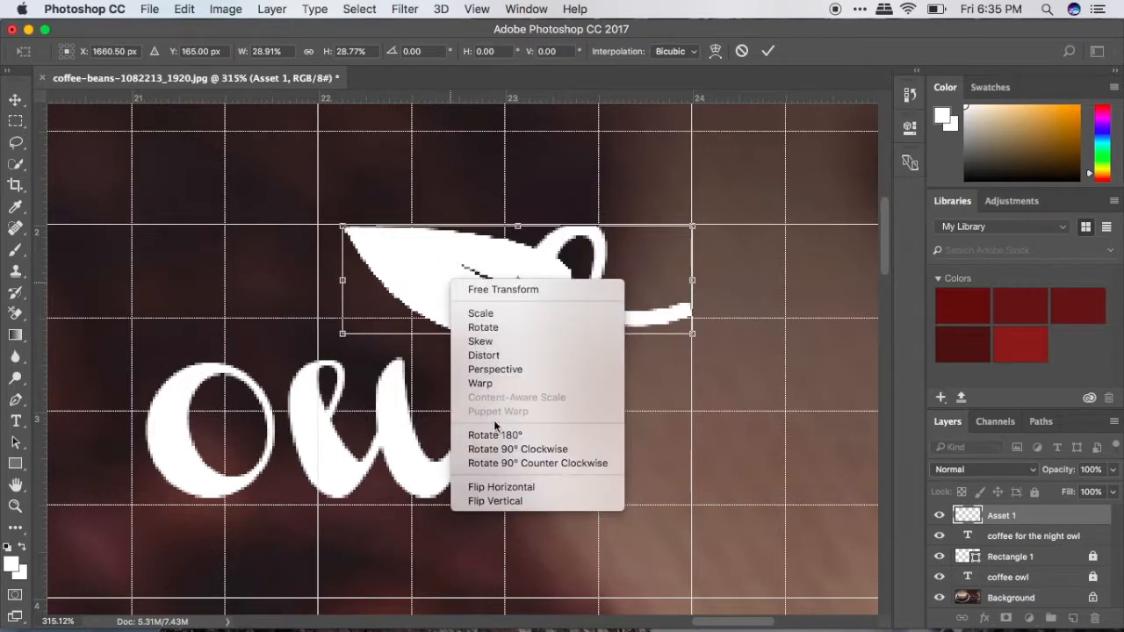
pyautogui.moveTo(495, 435)
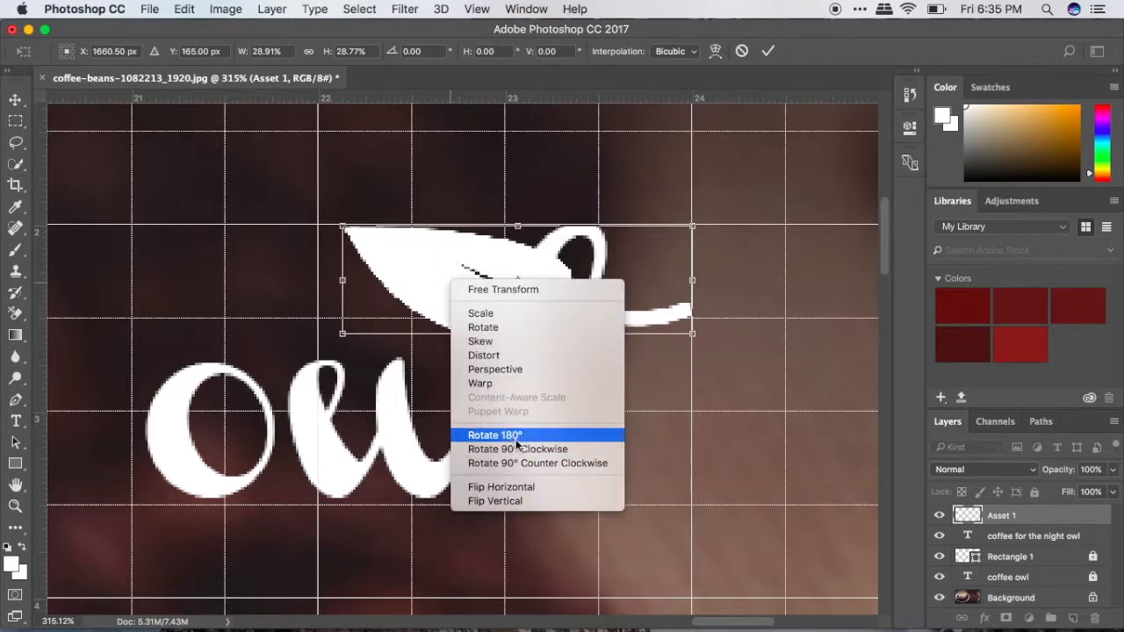
pyautogui.click(495, 435)
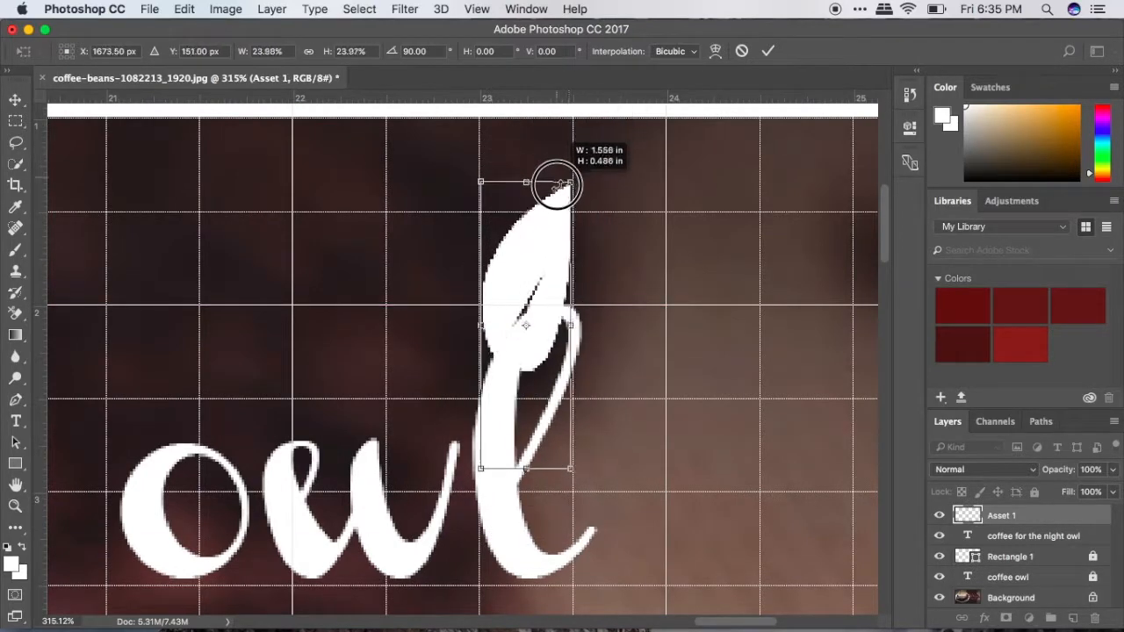
pyautogui.moveTo(558, 183); pyautogui.dragTo(554, 229)
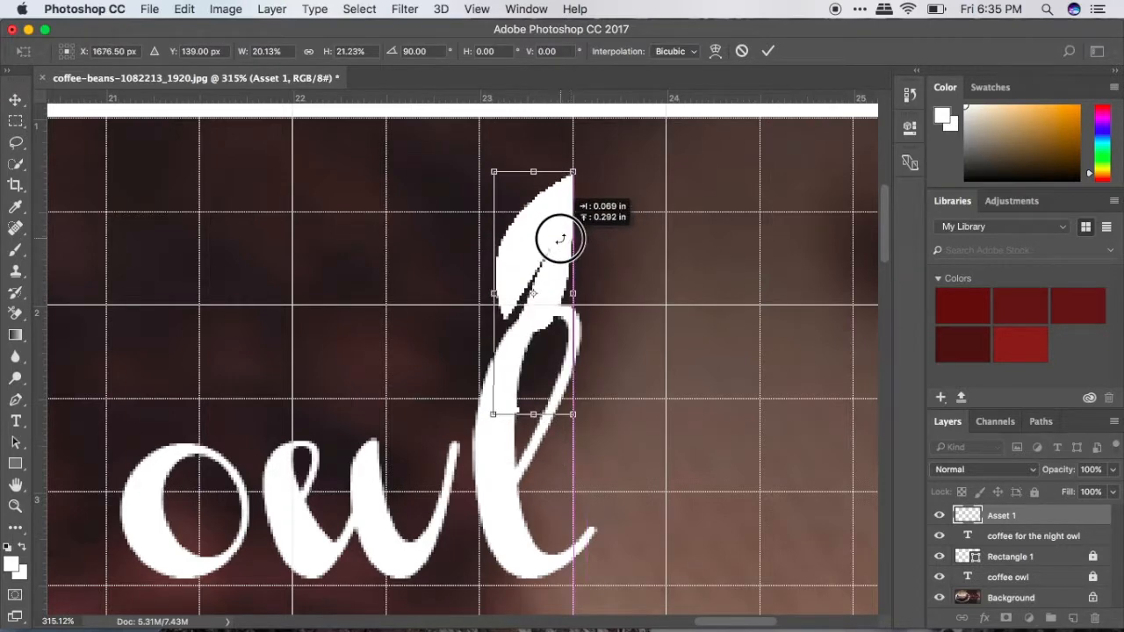
pyautogui.click(765, 49)
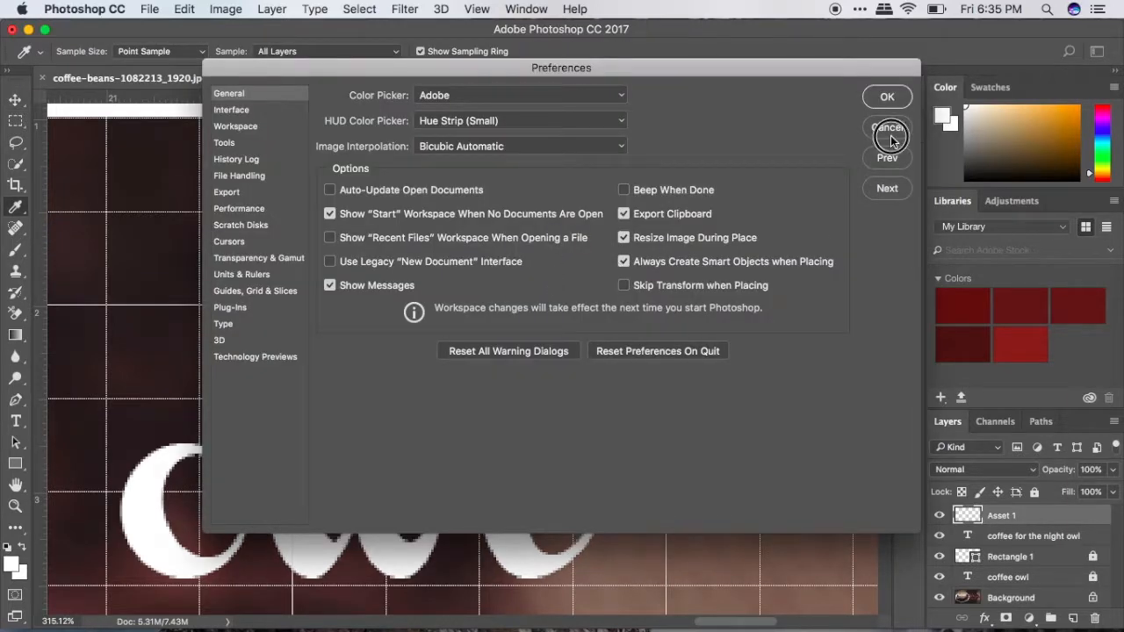
# - Duplicate the leaf, flip the copy horizontally and place it beside the first as a two-leaf sprout
pyautogui.click(887, 128)
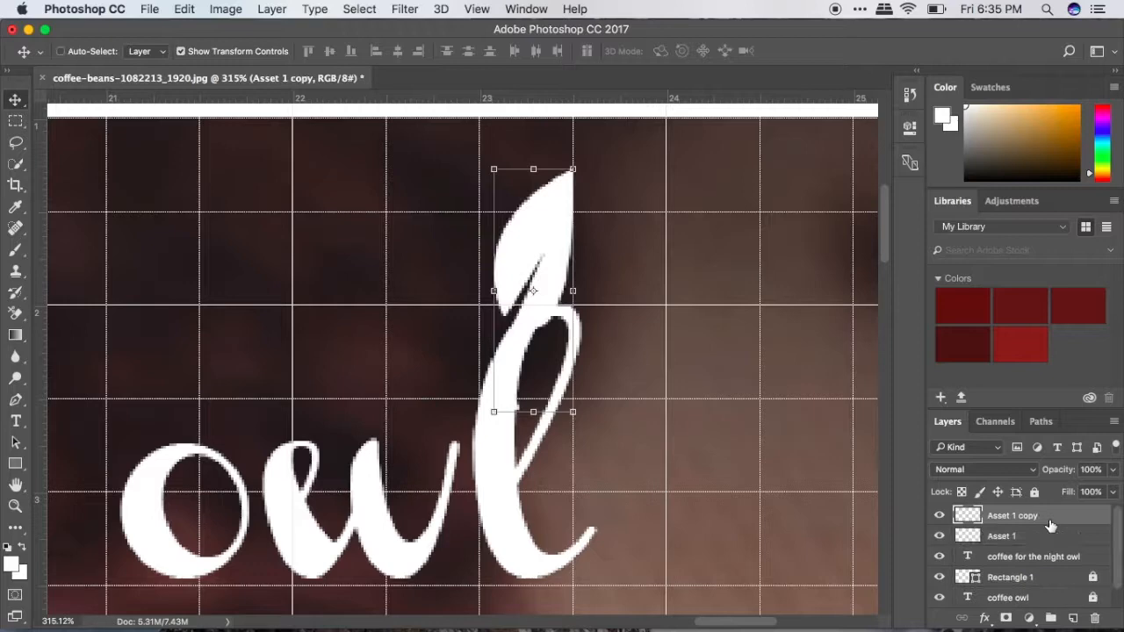
pyautogui.rightClick(530, 246)
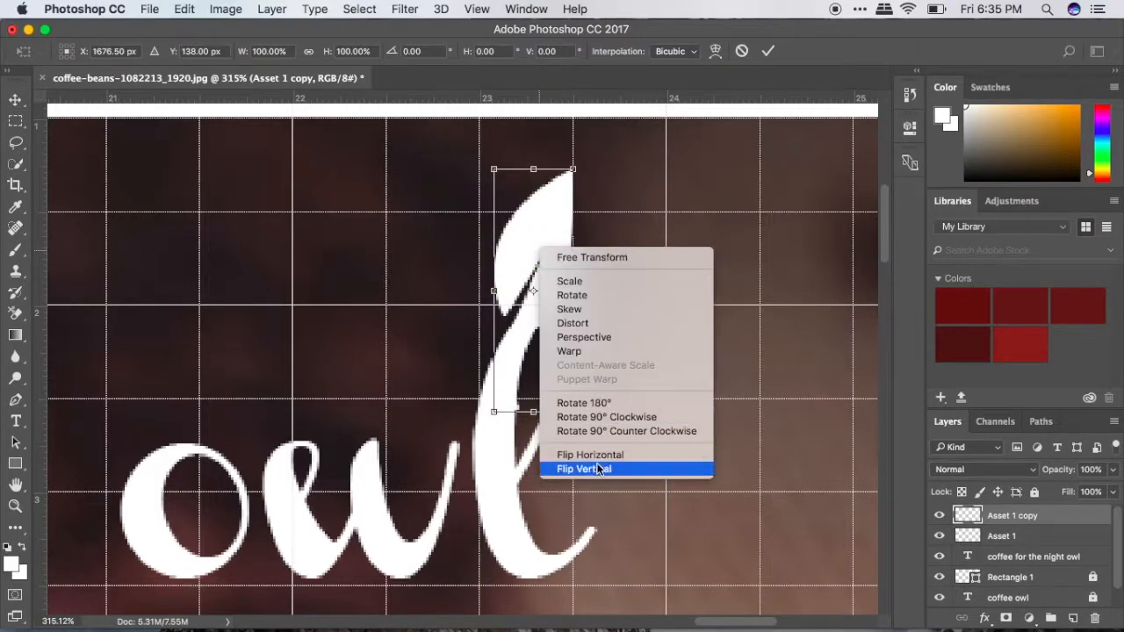
pyautogui.click(583, 467)
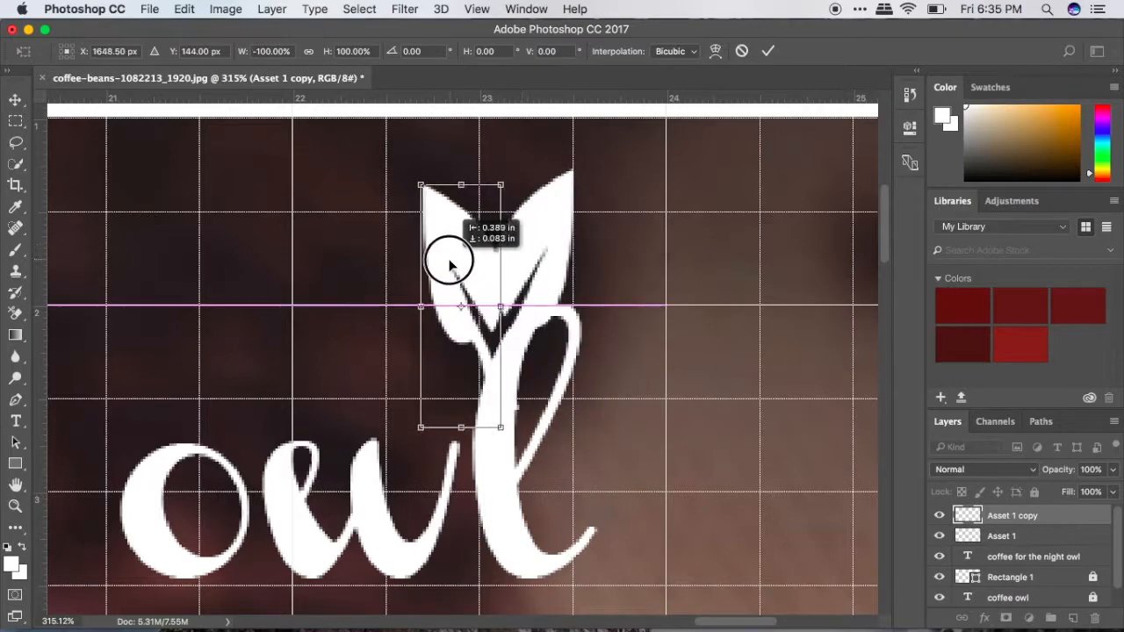
pyautogui.moveTo(453, 263); pyautogui.dragTo(448, 307)
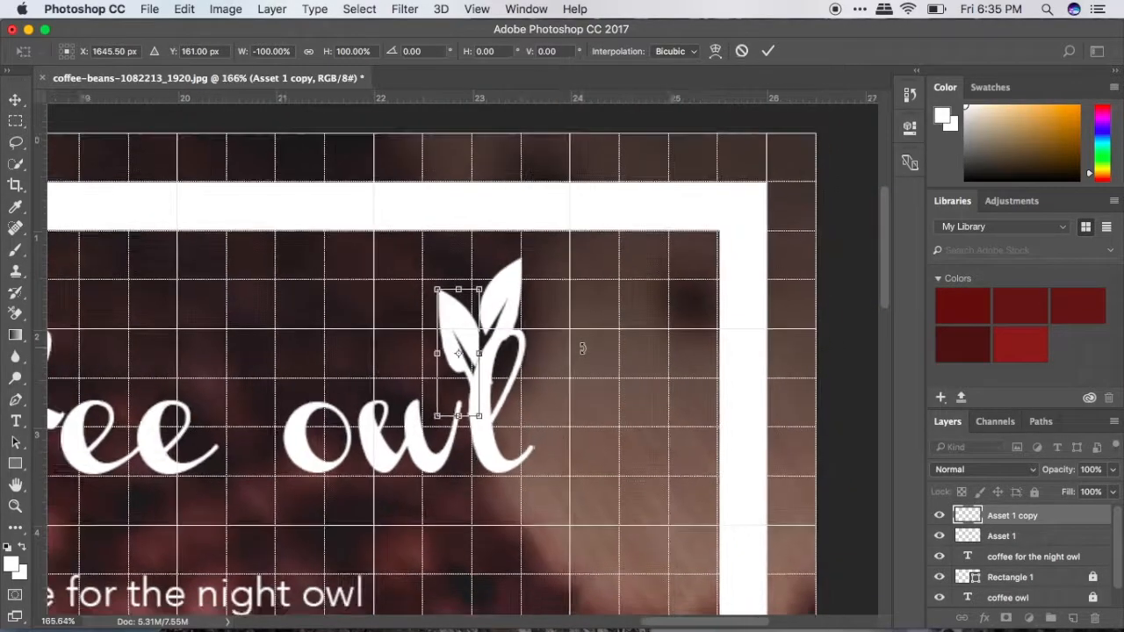
pyautogui.click(765, 49)
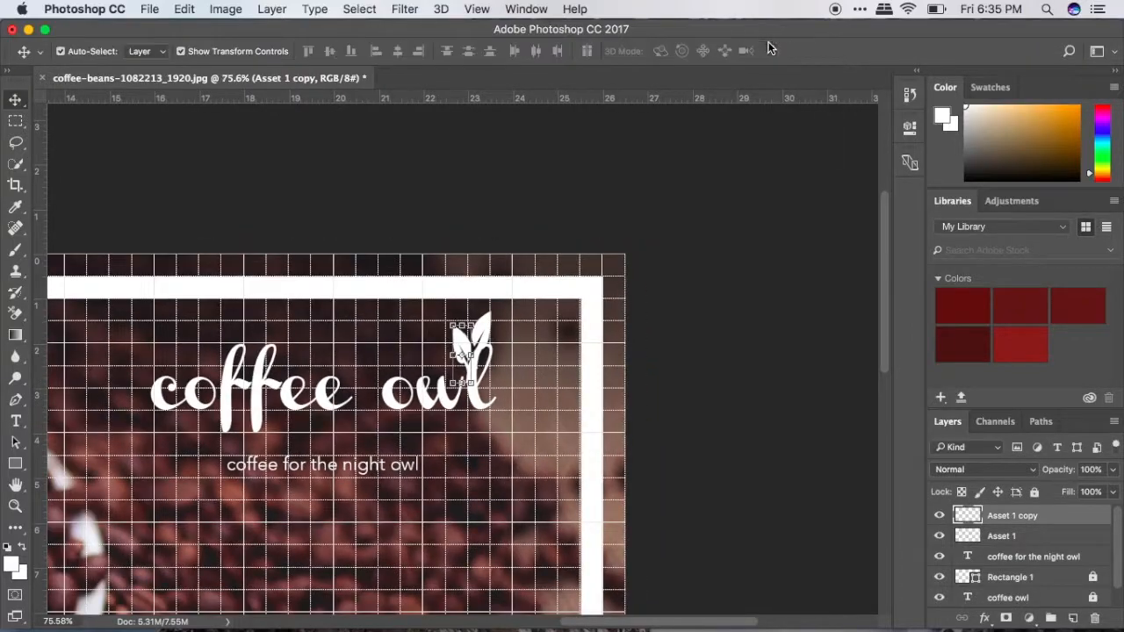